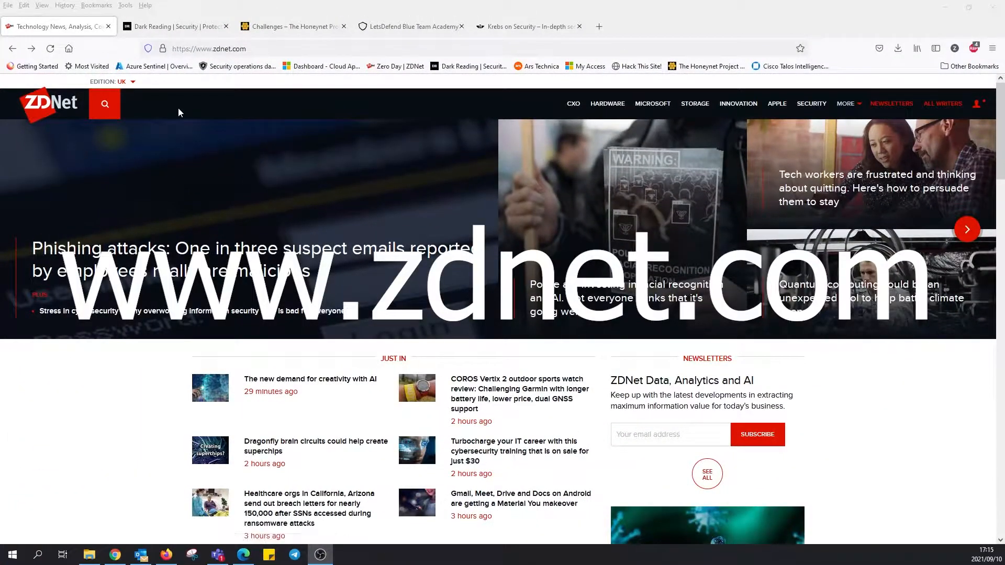
{"action": "mouse_move", "coordinate": [61, 89]}
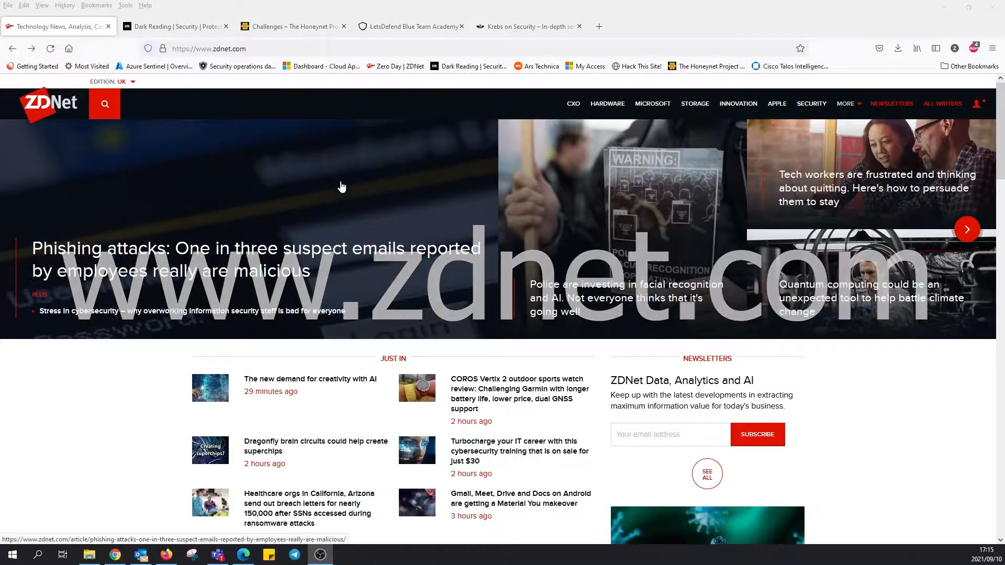
Step: Scroll down through the current ZDNet page
{"action": "scroll", "scroll_direction": "down", "scroll_amount": 3}
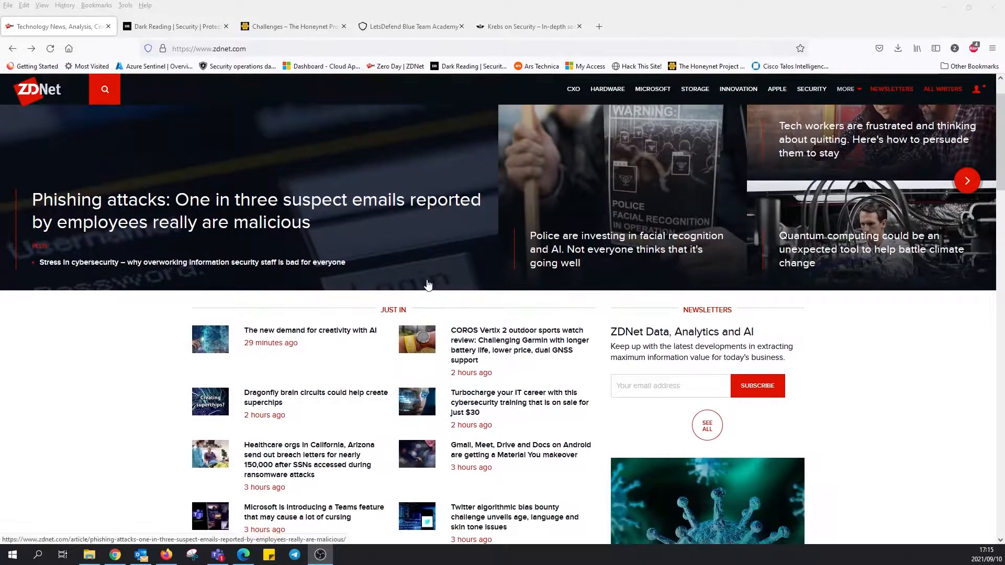
{"action": "scroll", "scroll_direction": "down", "scroll_amount": 3}
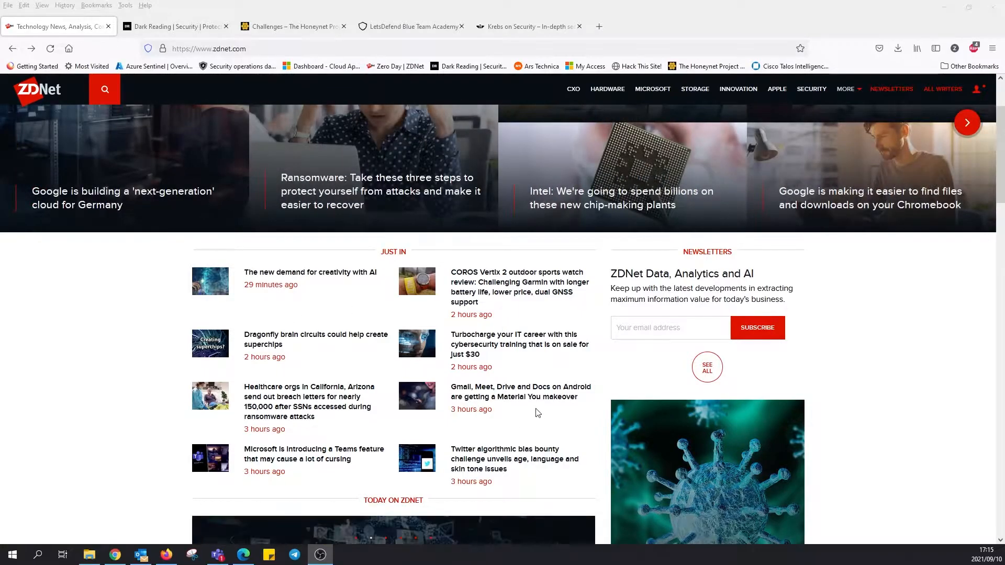
{"action": "scroll", "scroll_direction": "down", "scroll_amount": 3}
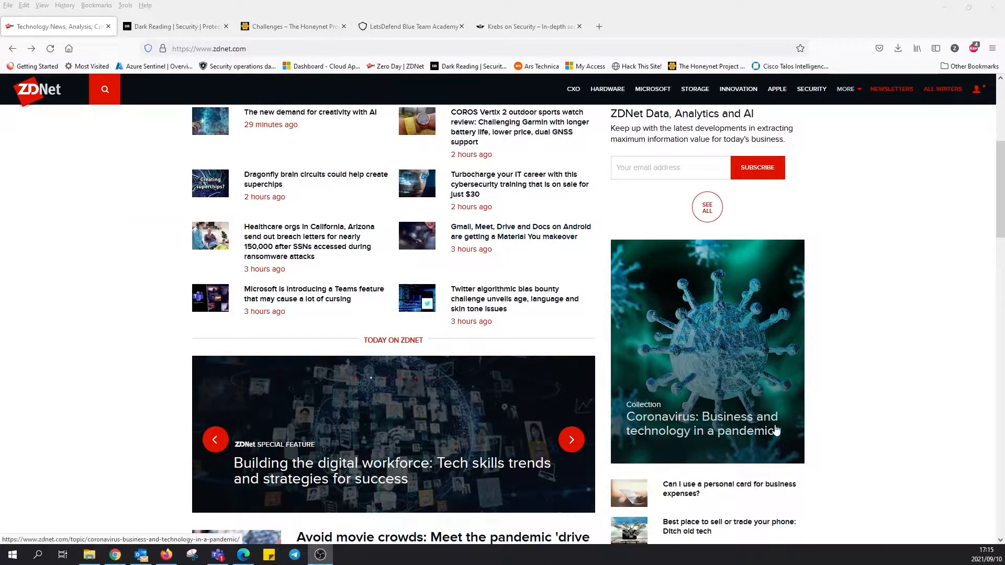
{"action": "scroll", "scroll_direction": "down", "scroll_amount": 3}
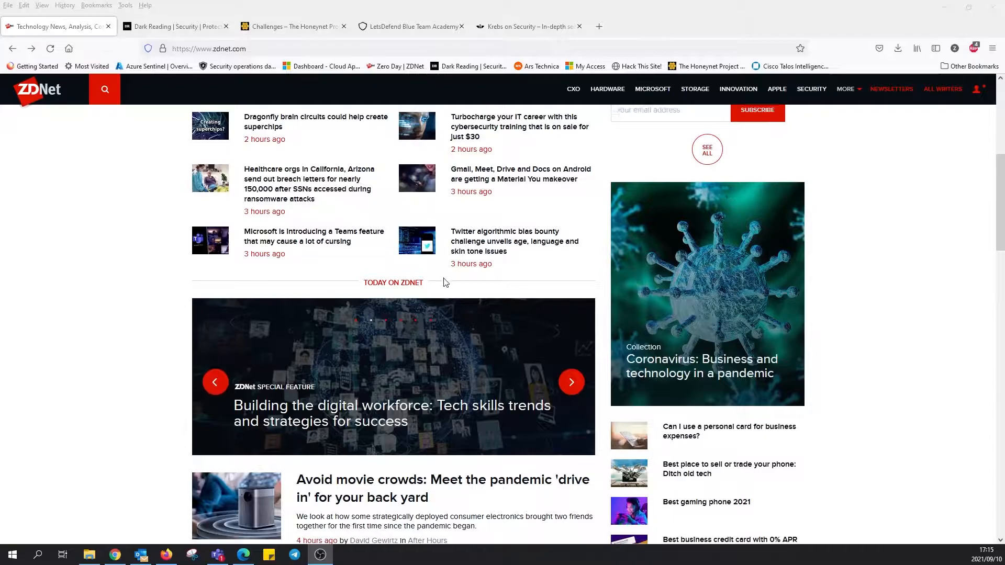
{"action": "scroll", "scroll_direction": "down", "scroll_amount": 3}
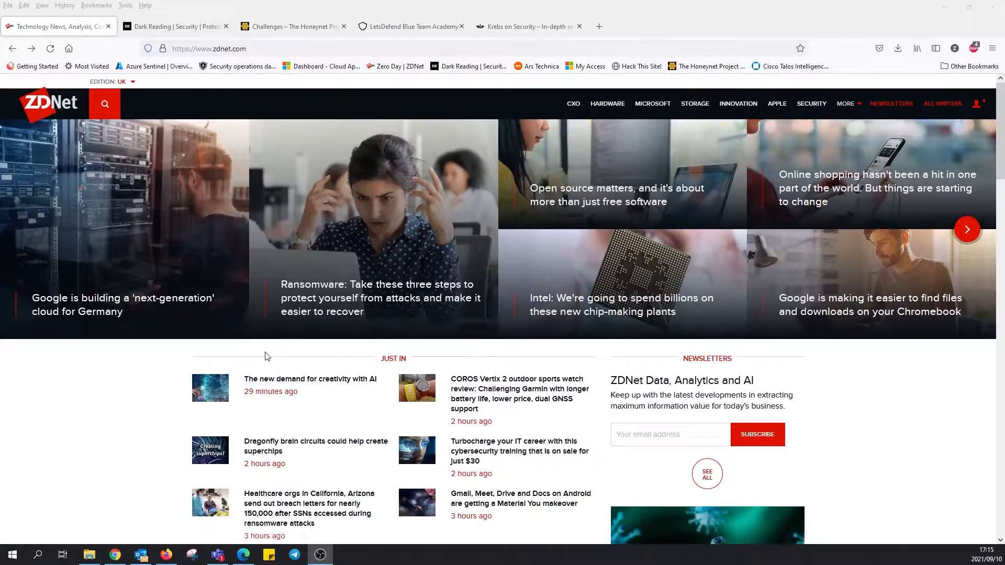
{"action": "mouse_move", "coordinate": [140, 376]}
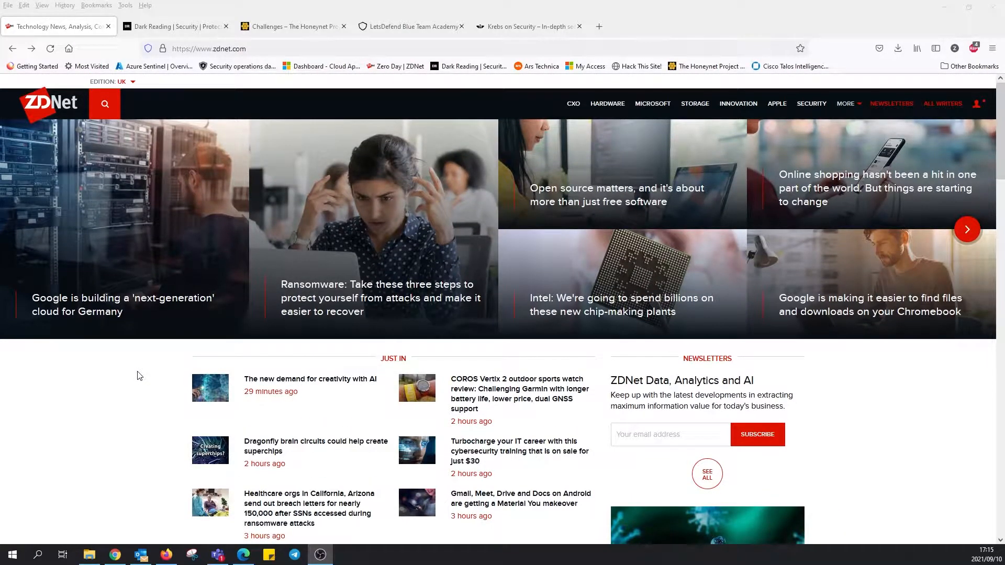
{"action": "mouse_move", "coordinate": [573, 103]}
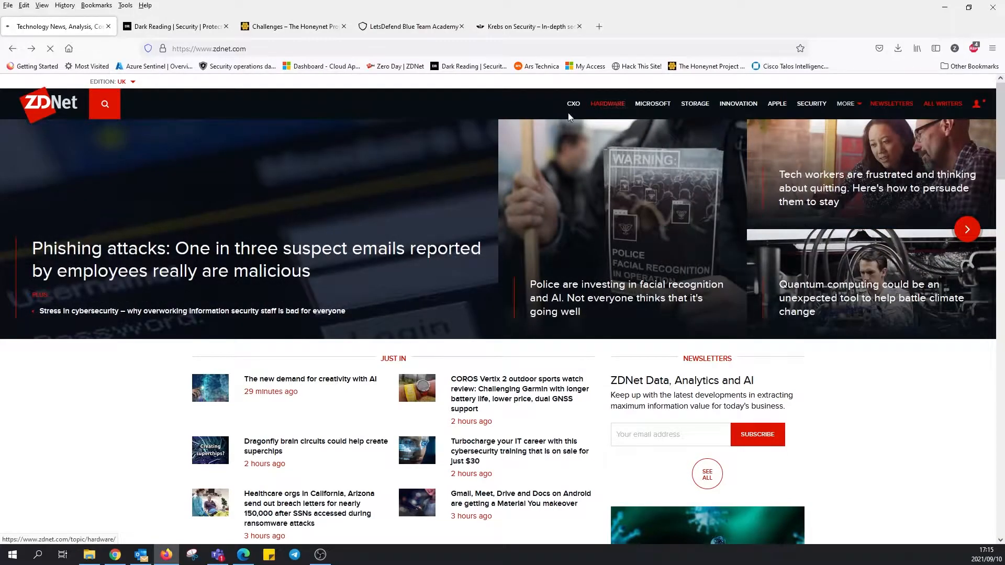
Step: Skim ZDNet's Hardware and Microsoft topic pages, then go to Storage
{"action": "left_click", "coordinate": [606, 103]}
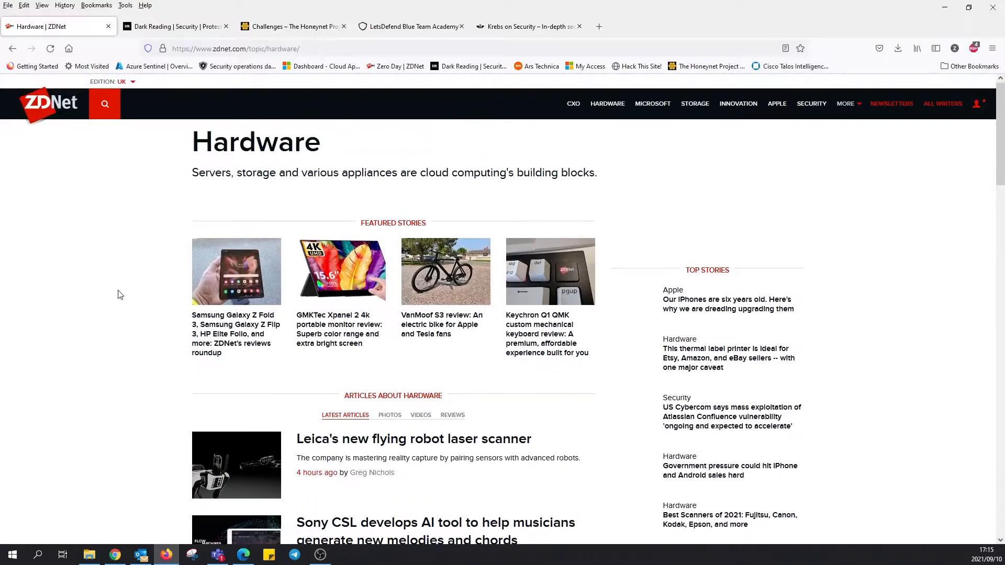
{"action": "scroll", "scroll_direction": "down", "scroll_amount": 3}
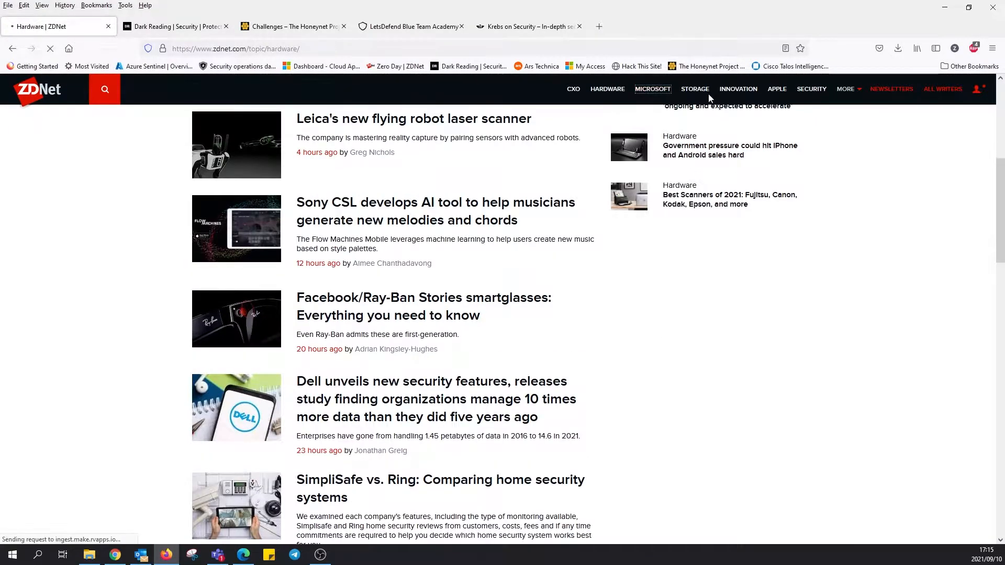
{"action": "left_click", "coordinate": [653, 88]}
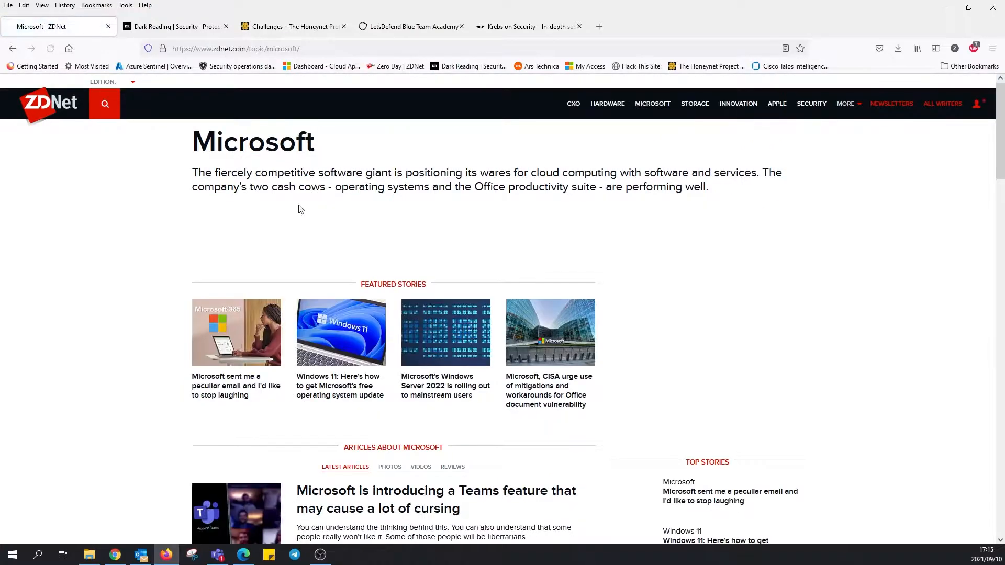
{"action": "scroll", "scroll_direction": "down", "scroll_amount": 3}
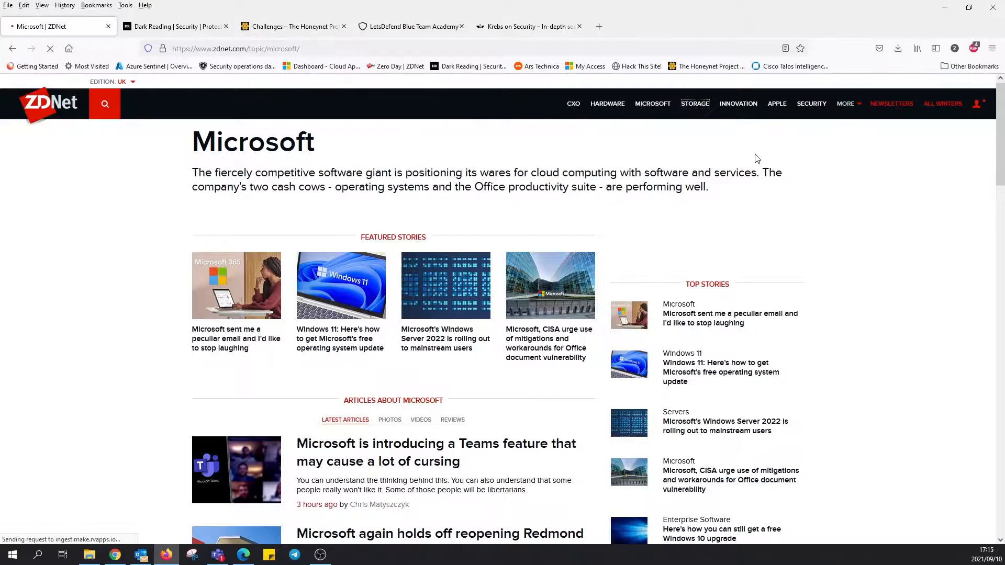
{"action": "left_click", "coordinate": [695, 103]}
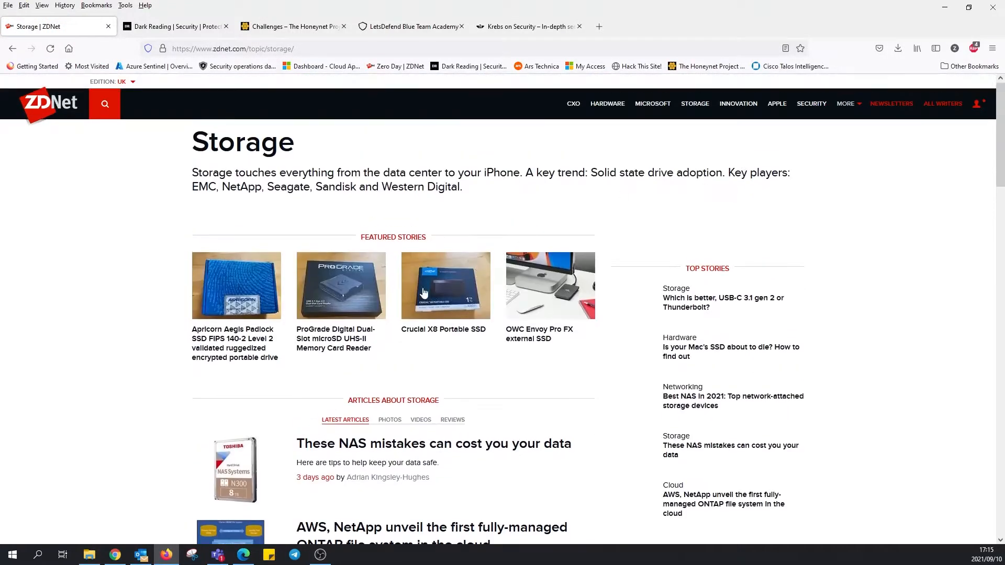
{"action": "mouse_move", "coordinate": [874, 228]}
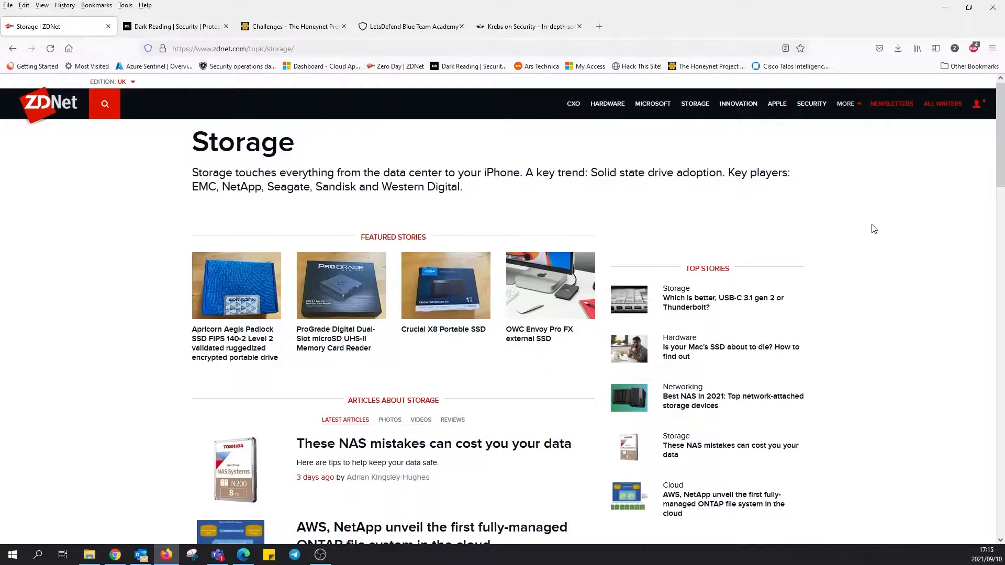
Step: Choose Networking from ZDNet's More menu, skim it, and reopen More
{"action": "left_click", "coordinate": [845, 103]}
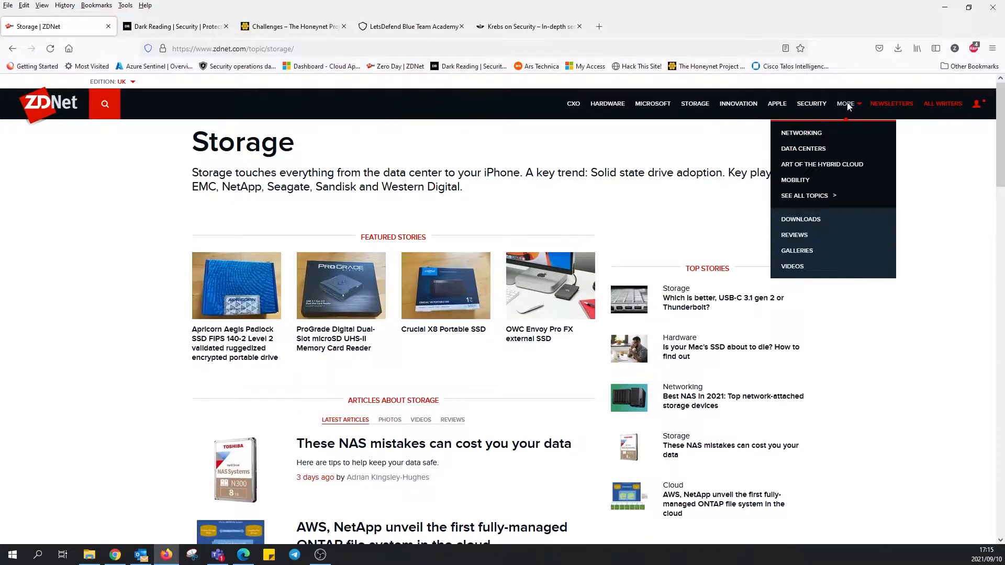
{"action": "mouse_move", "coordinate": [802, 133]}
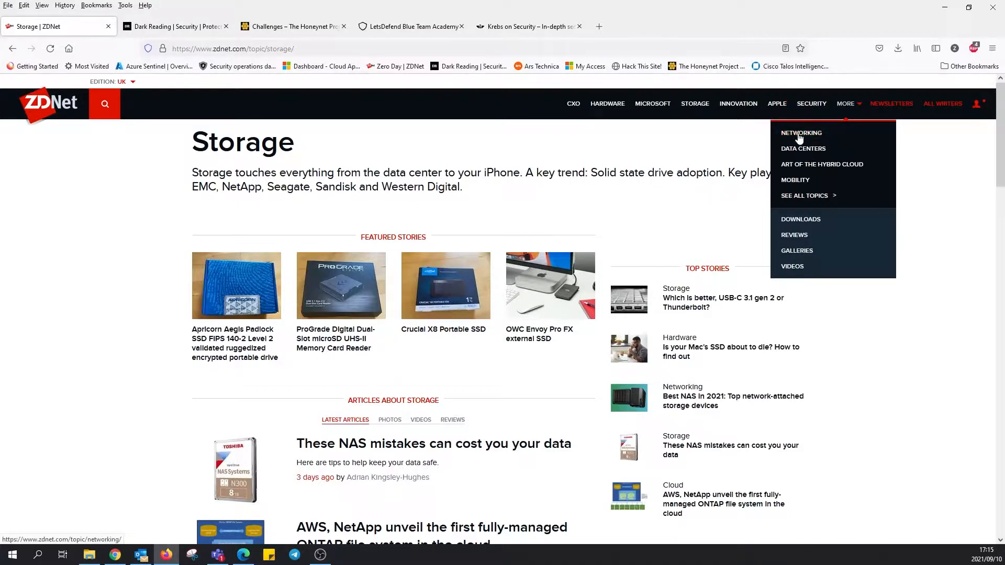
{"action": "left_click", "coordinate": [802, 132]}
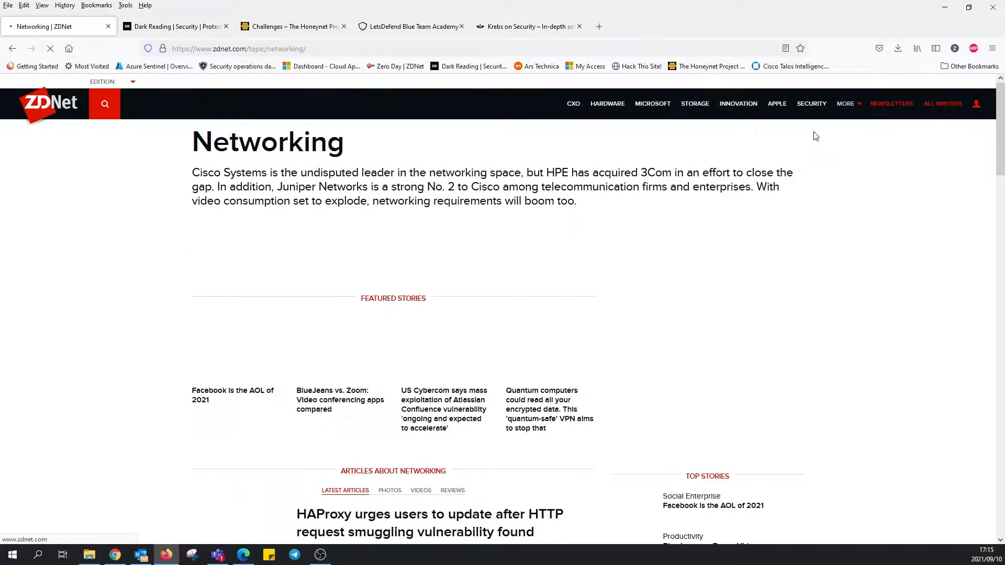
{"action": "scroll", "scroll_direction": "down", "scroll_amount": 3}
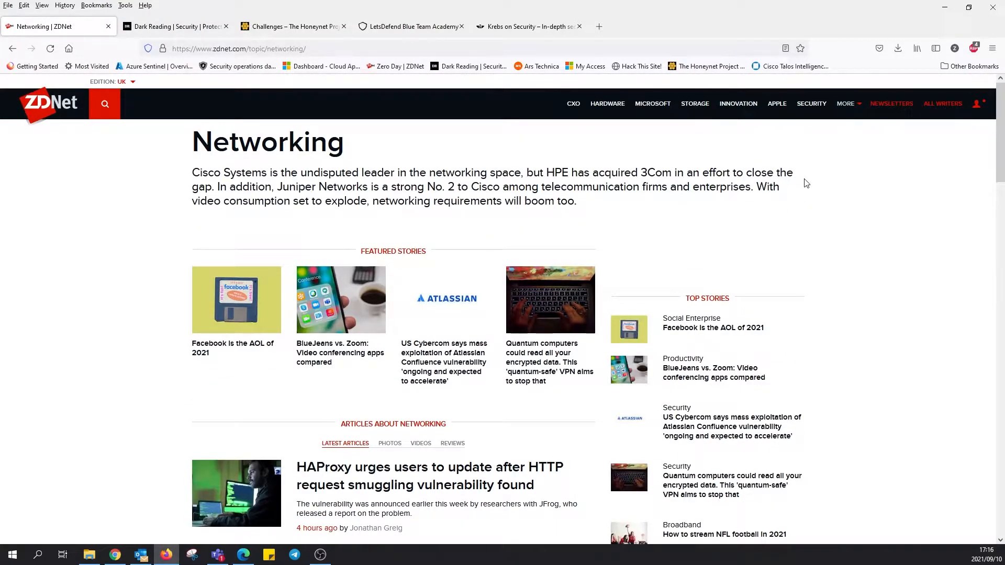
{"action": "left_click", "coordinate": [845, 103]}
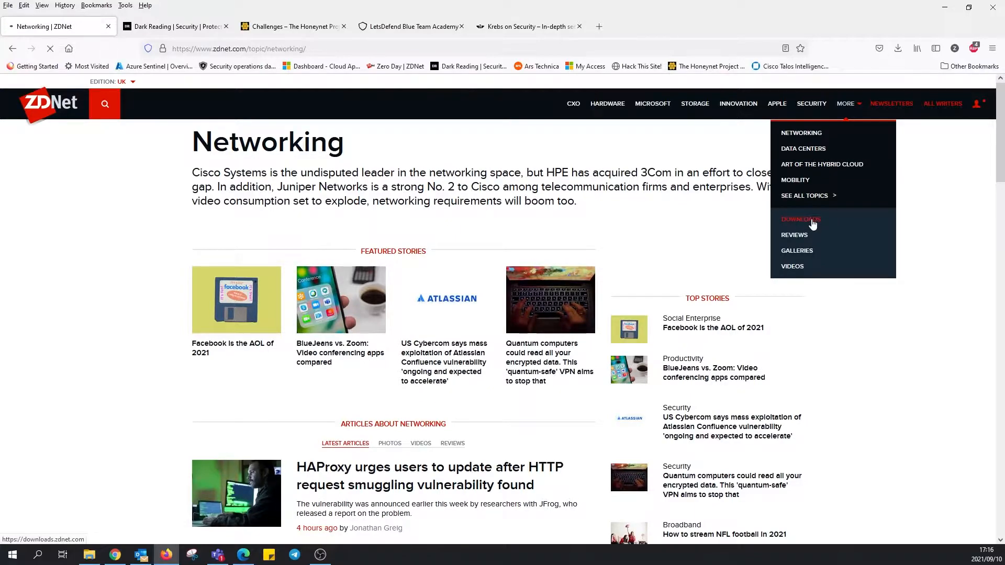
Step: Browse ZDNet Downloads via Communications to Webcam Software, then switch to Dark Reading
{"action": "left_click", "coordinate": [800, 220]}
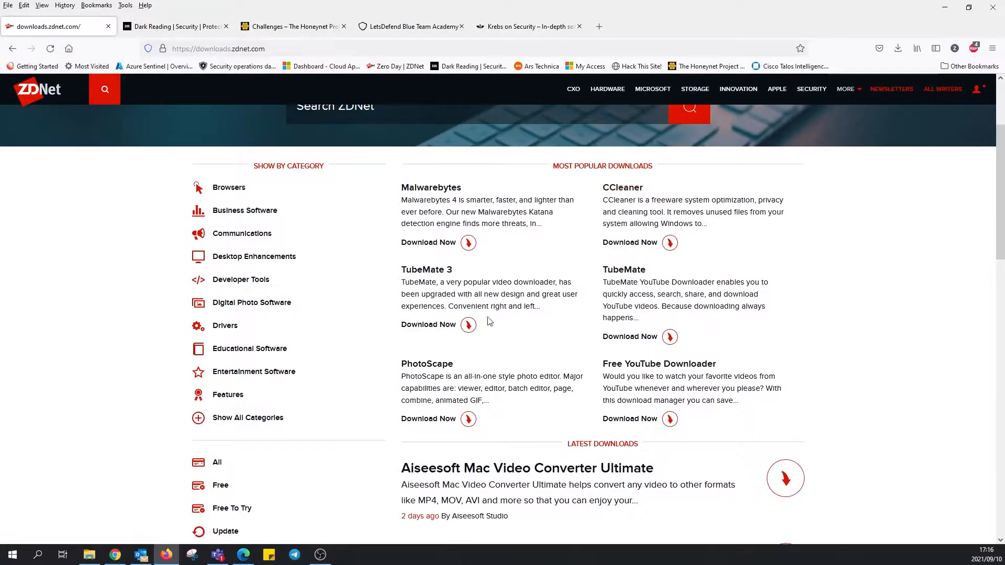
{"action": "mouse_move", "coordinate": [229, 188]}
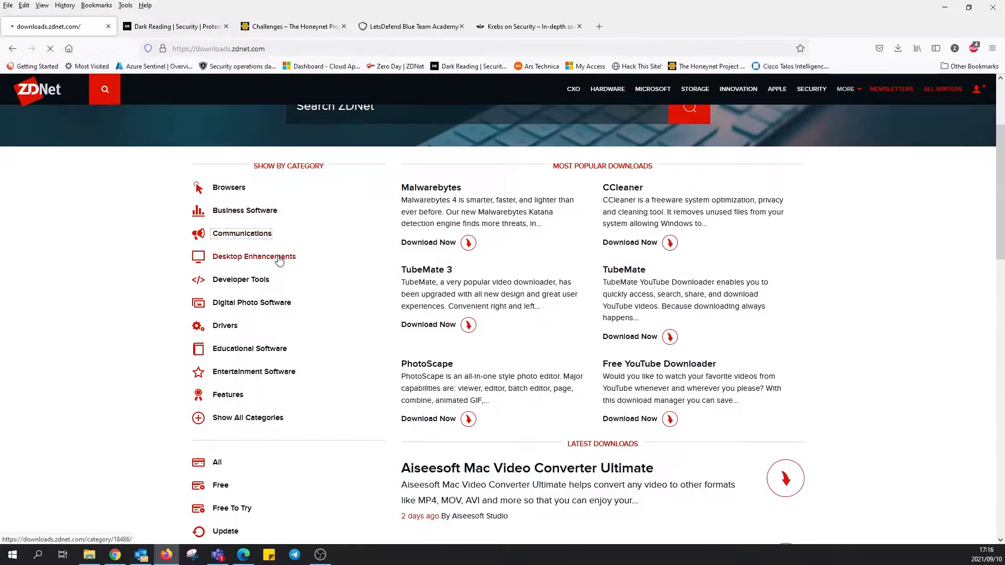
{"action": "left_click", "coordinate": [242, 234]}
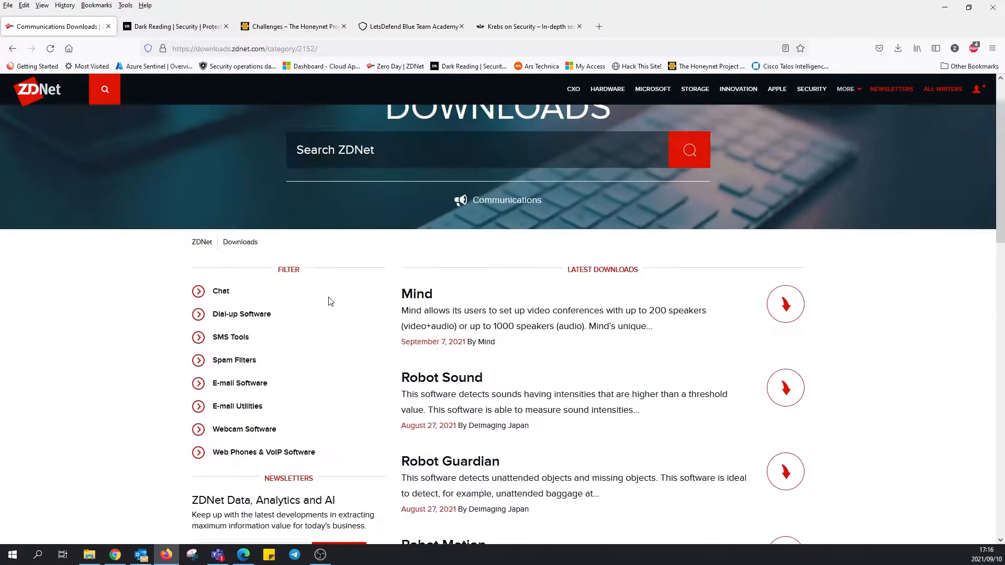
{"action": "scroll", "scroll_direction": "down", "scroll_amount": 3}
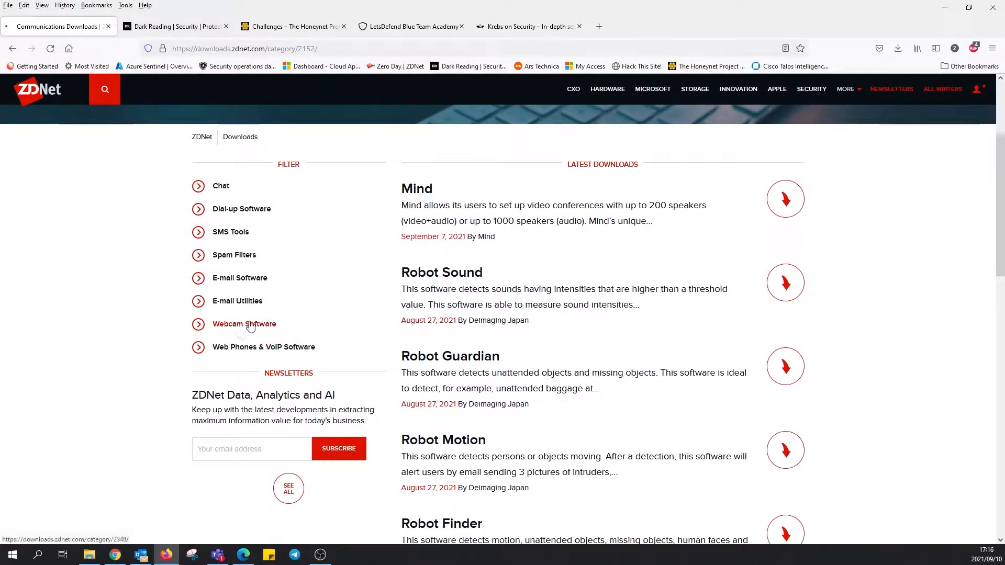
{"action": "left_click", "coordinate": [244, 324]}
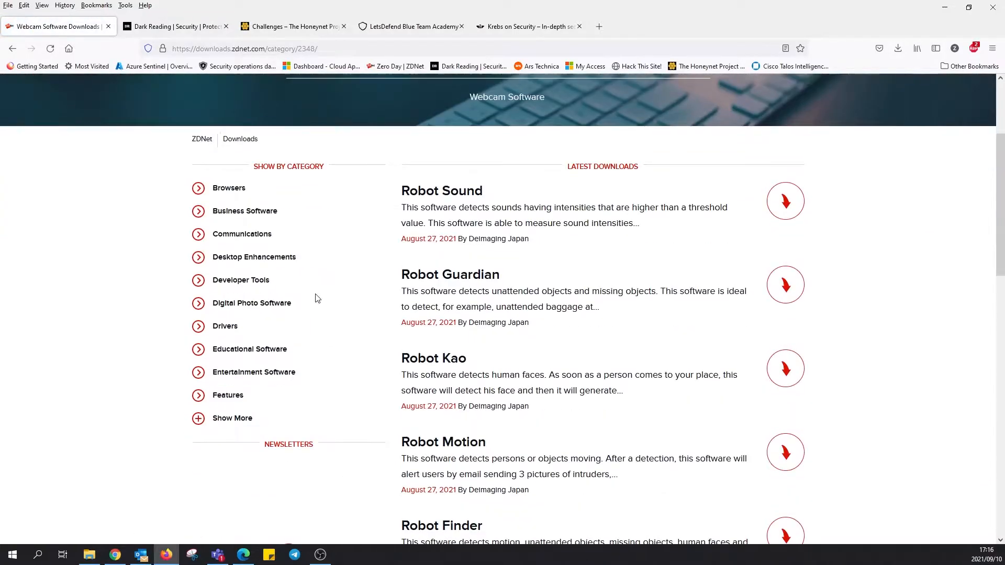
{"action": "scroll", "scroll_direction": "down", "scroll_amount": 3}
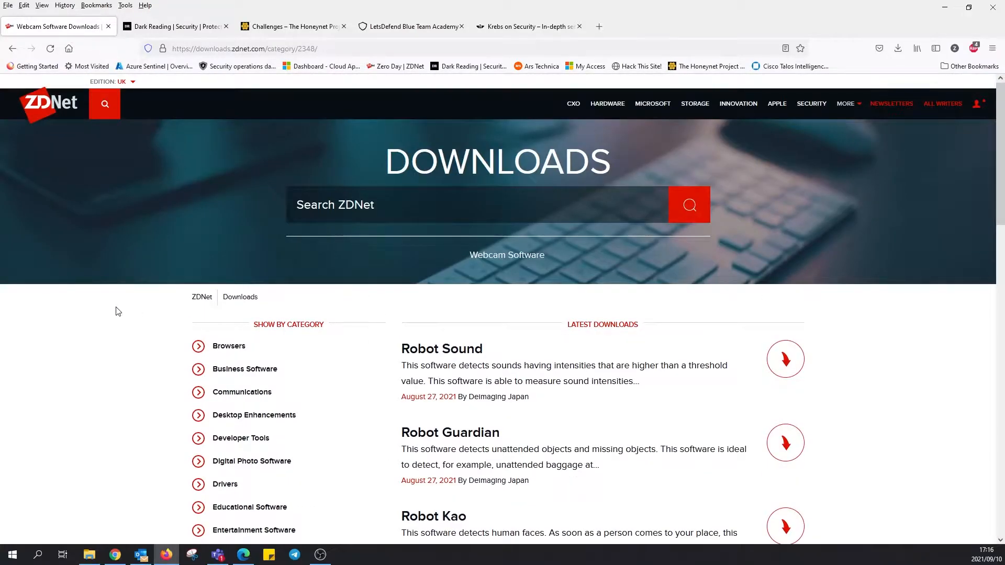
{"action": "left_click", "coordinate": [175, 26]}
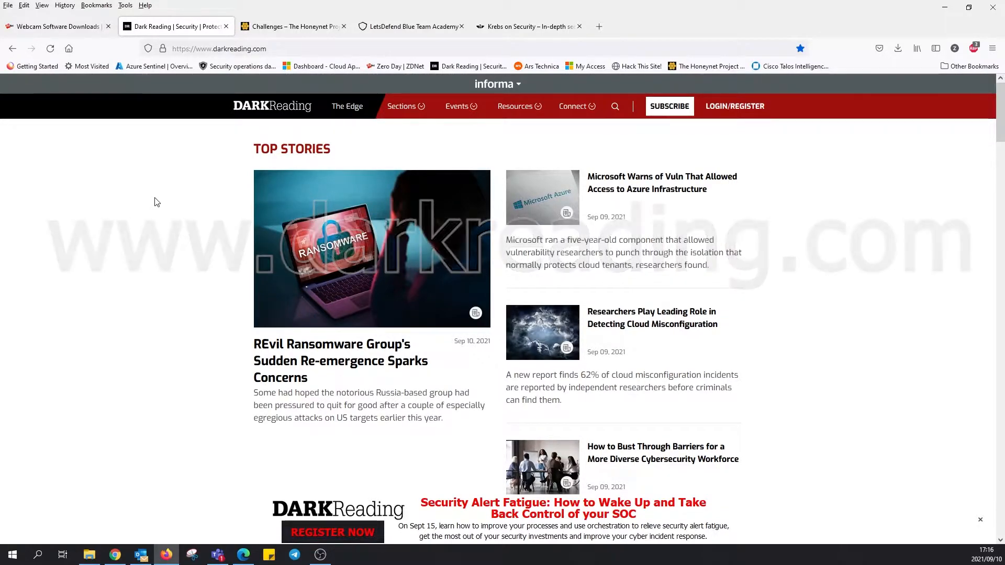
Step: Scroll Dark Reading's homepage down and back, then show the Sections list
{"action": "scroll", "scroll_direction": "down", "scroll_amount": 3}
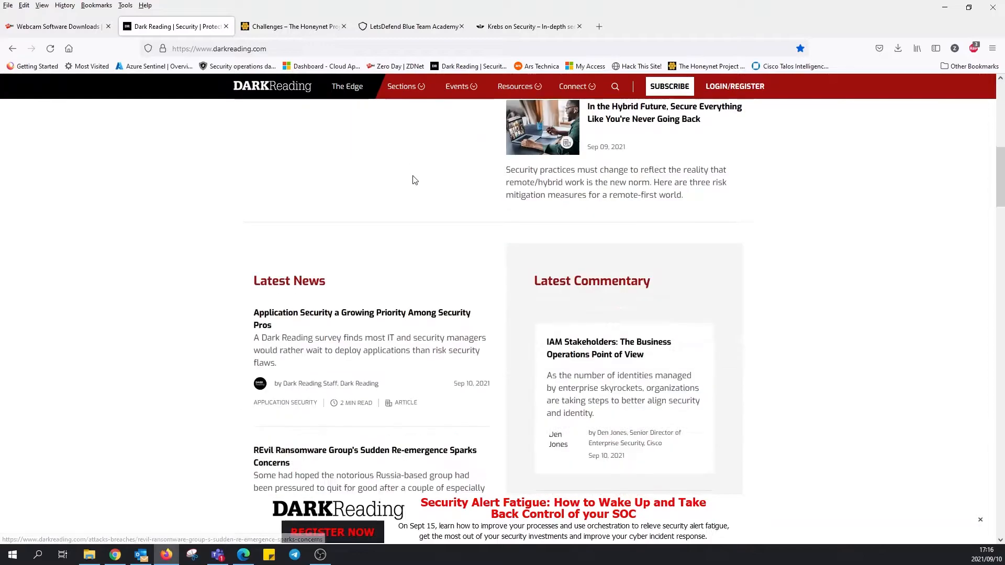
{"action": "scroll", "scroll_direction": "up", "scroll_amount": 3}
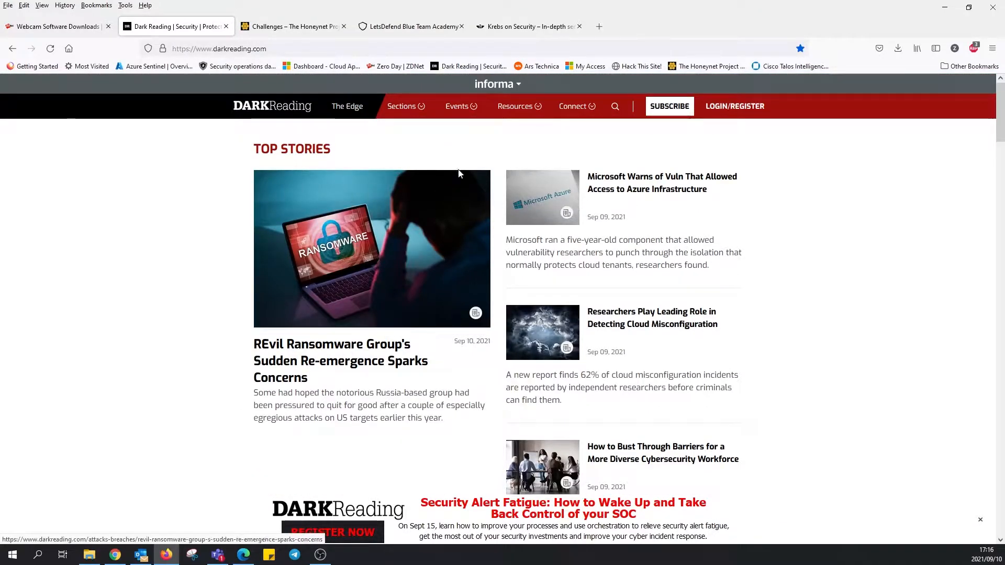
{"action": "left_click", "coordinate": [402, 106]}
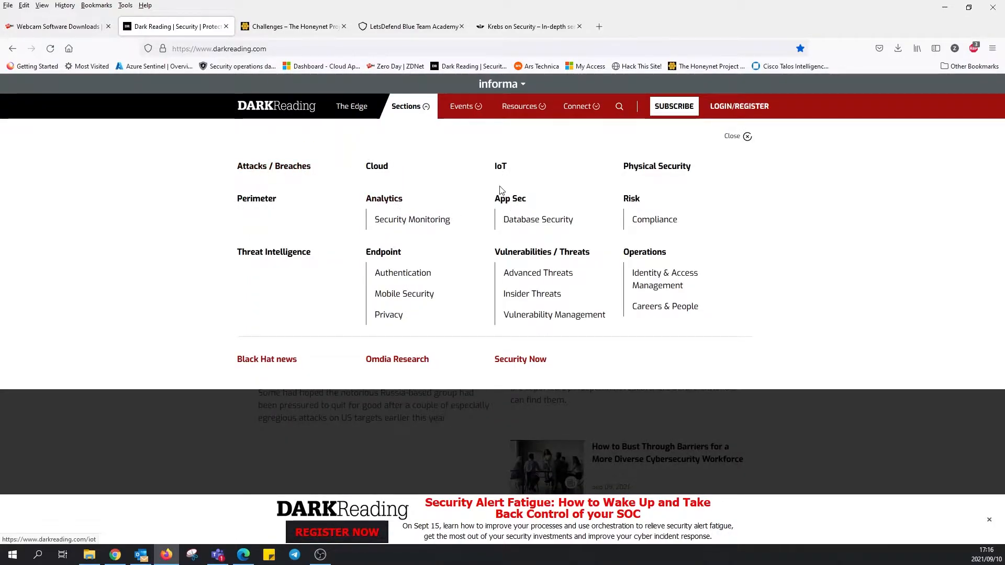
{"action": "mouse_move", "coordinate": [384, 251]}
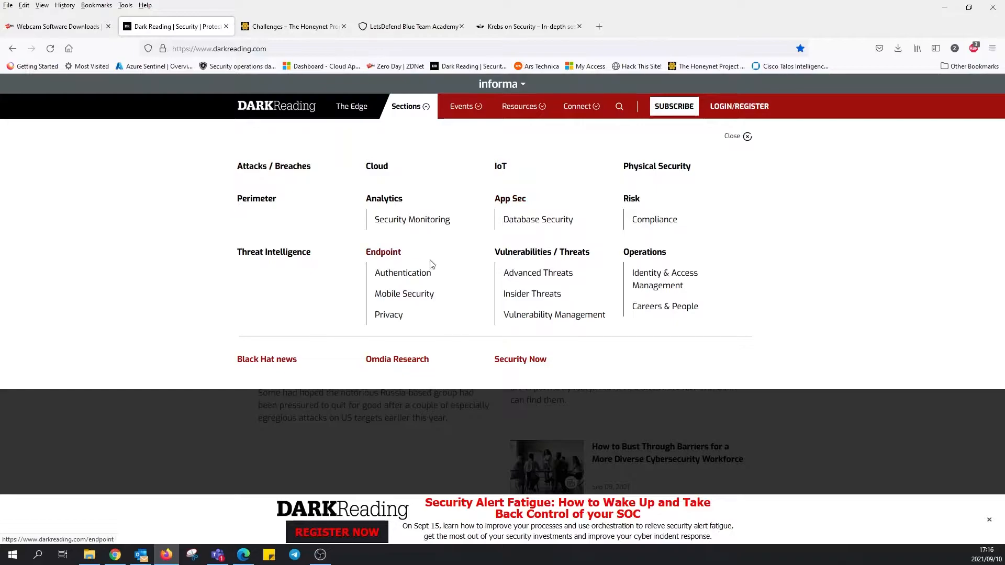
{"action": "mouse_move", "coordinate": [414, 275]}
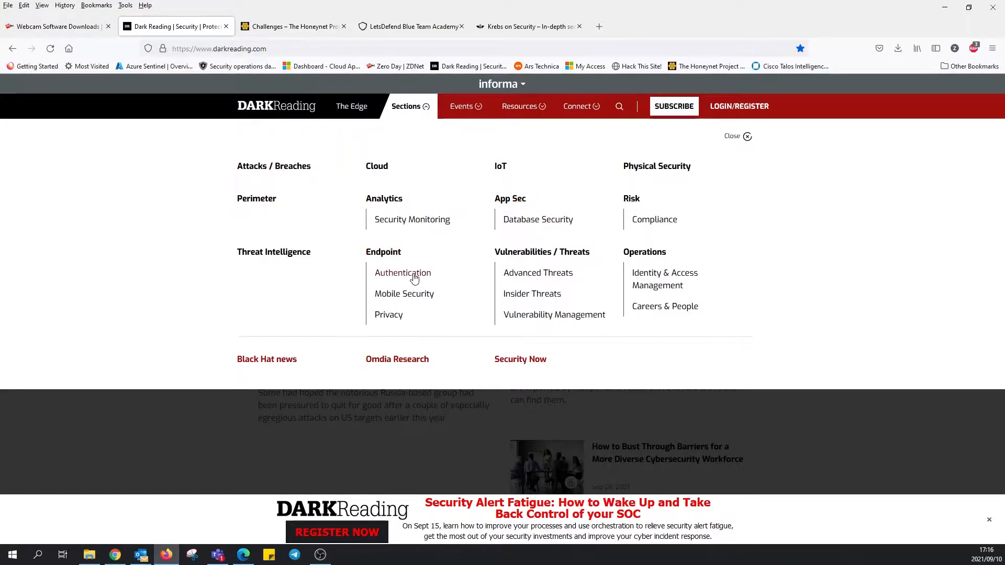
Step: Open Dark Reading's Authentication section and scroll through its articles
{"action": "left_click", "coordinate": [403, 272]}
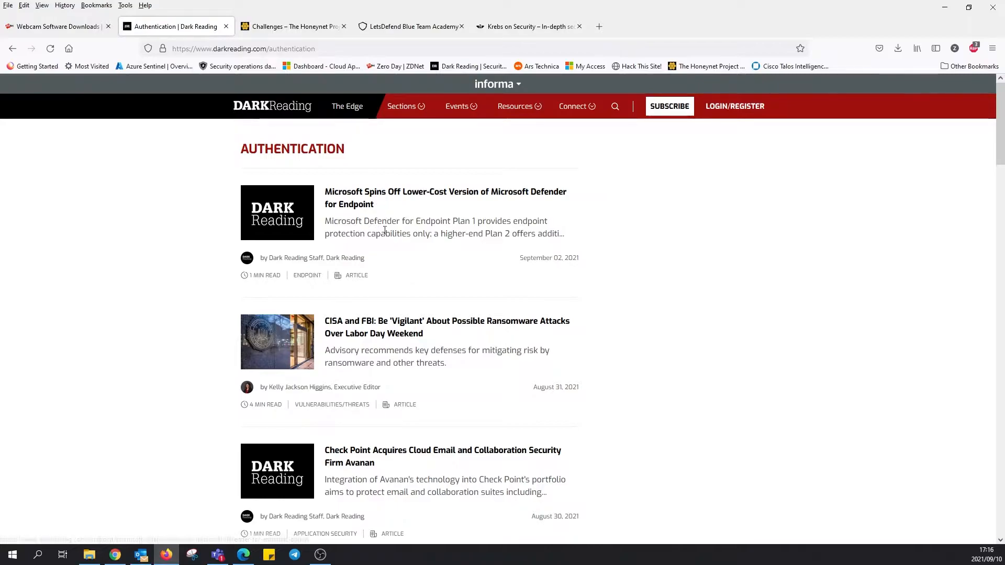
{"action": "scroll", "scroll_direction": "down", "scroll_amount": 3}
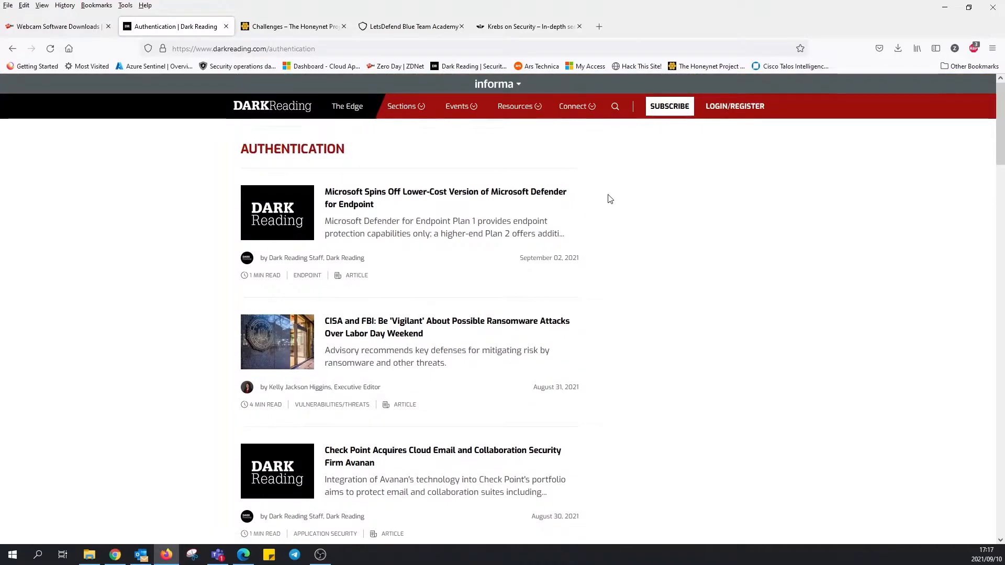
{"action": "scroll", "scroll_direction": "down", "scroll_amount": 3}
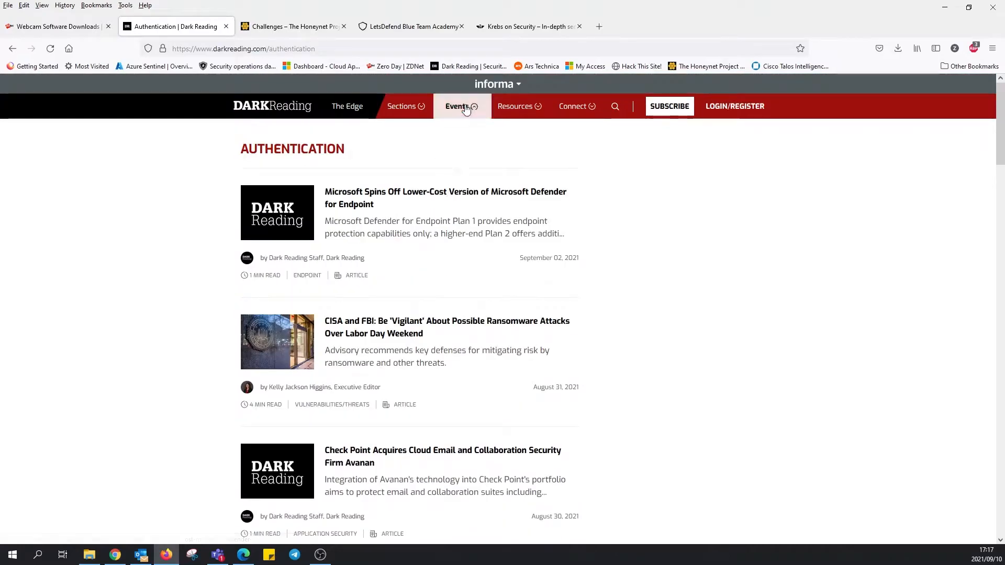
Step: Show Dark Reading's Events panel of upcoming conferences and webinars
{"action": "left_click", "coordinate": [460, 106]}
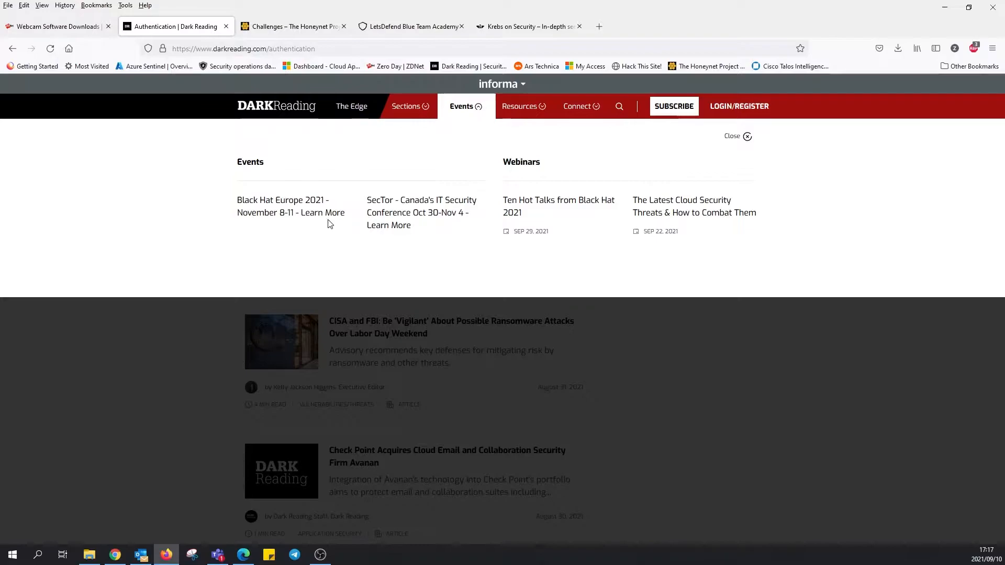
{"action": "mouse_move", "coordinate": [255, 202]}
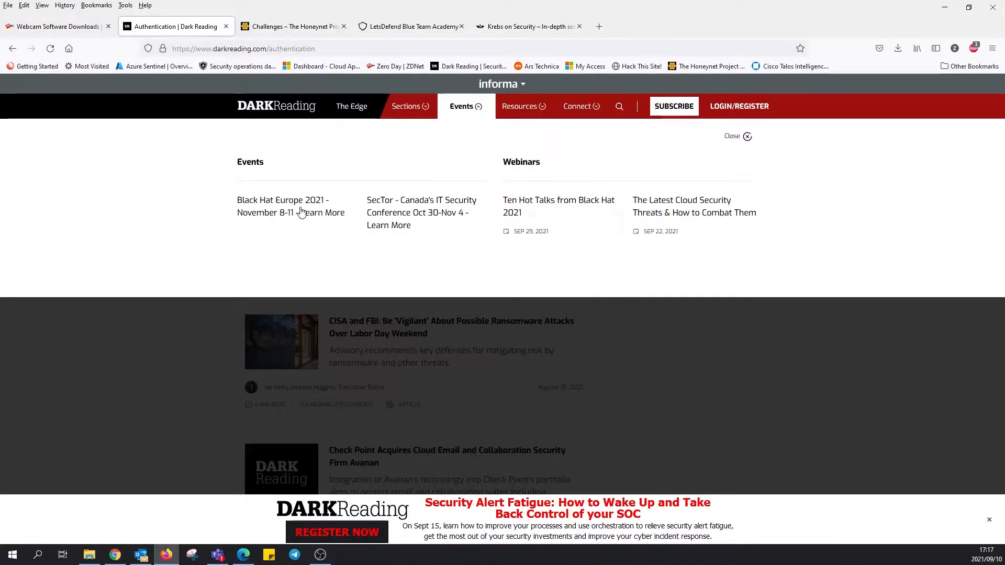
{"action": "left_click", "coordinate": [291, 206]}
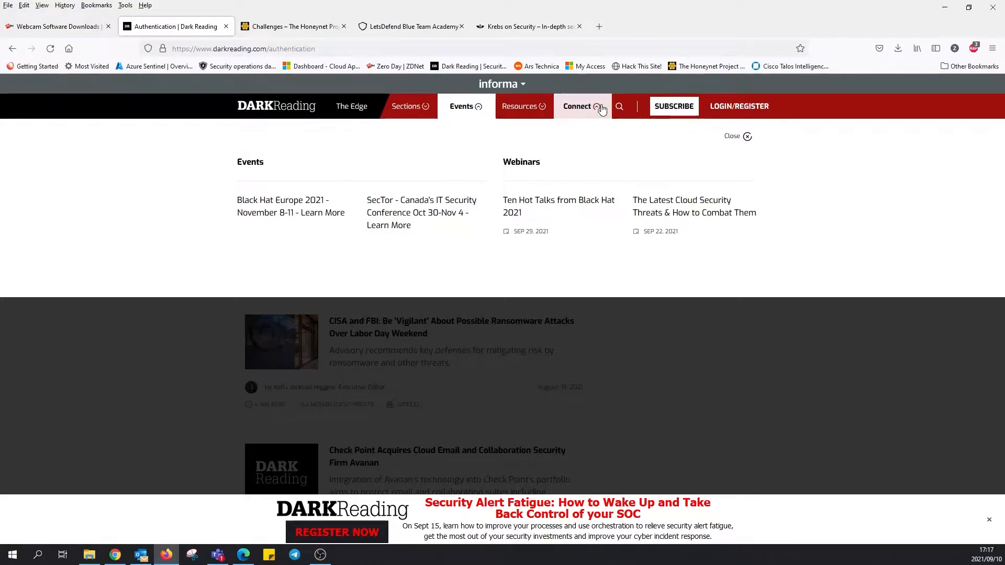
Step: Show Dark Reading's Resources list of white papers, reports and Tech Library
{"action": "left_click", "coordinate": [520, 106]}
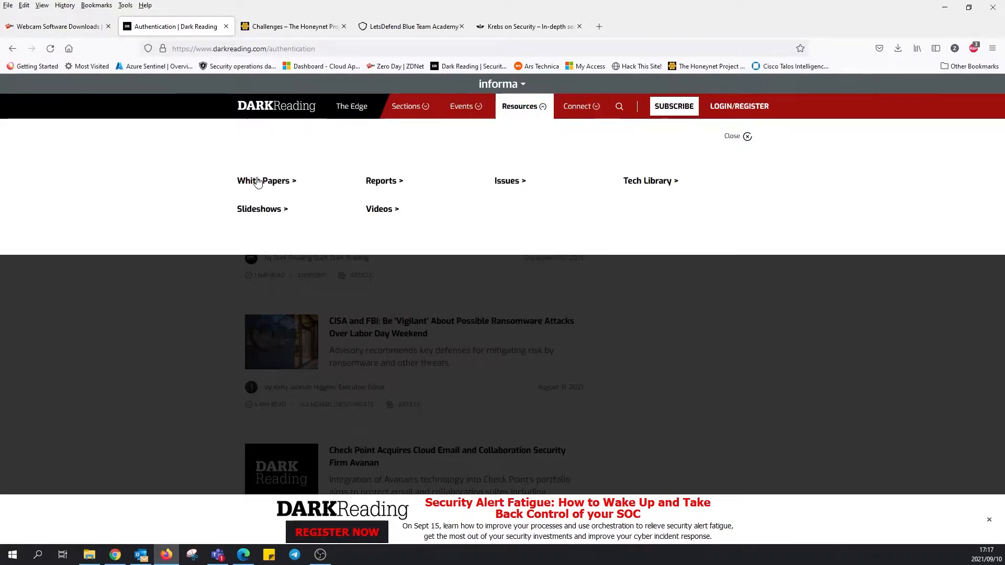
{"action": "mouse_move", "coordinate": [382, 209]}
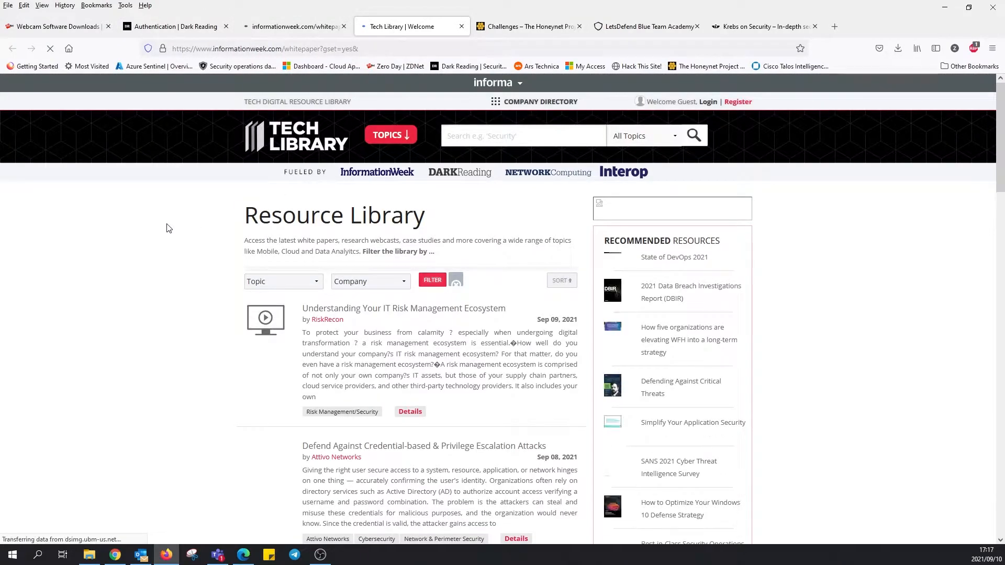
Step: Scroll the Tech Library page, view the Security resources tab, then switch to Honeynet Project
{"action": "scroll", "scroll_direction": "down", "scroll_amount": 3}
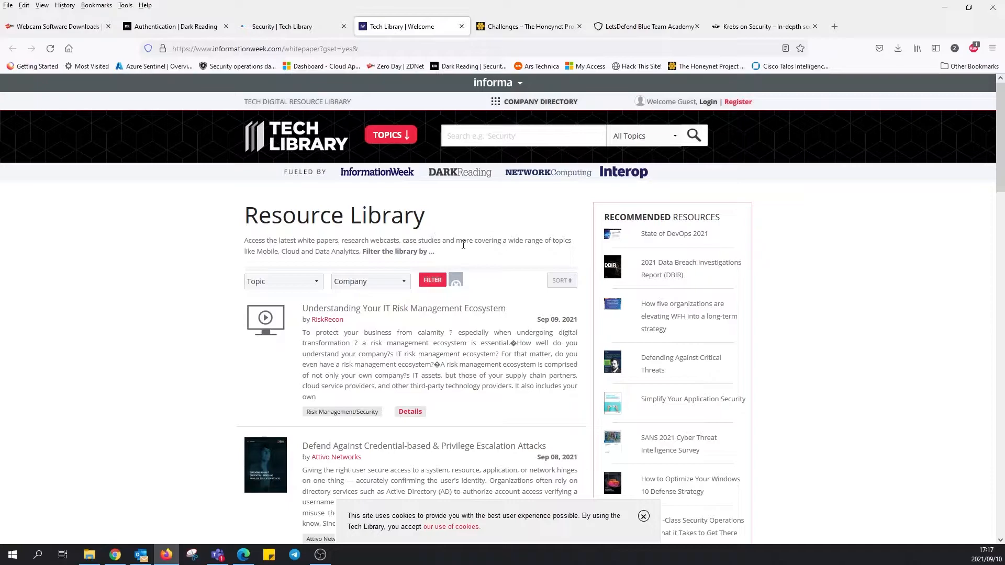
{"action": "scroll", "scroll_direction": "down", "scroll_amount": 3}
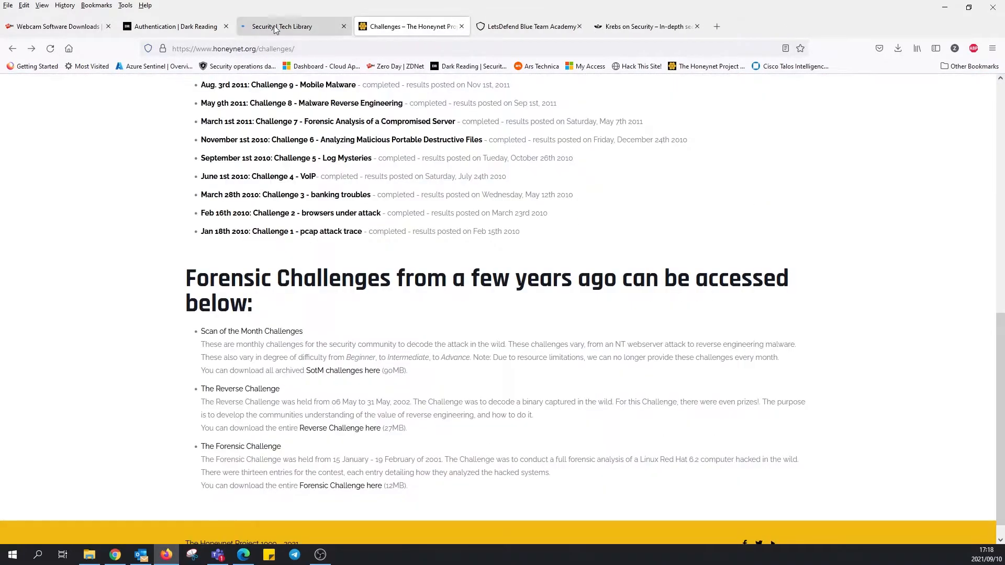
{"action": "left_click", "coordinate": [282, 26]}
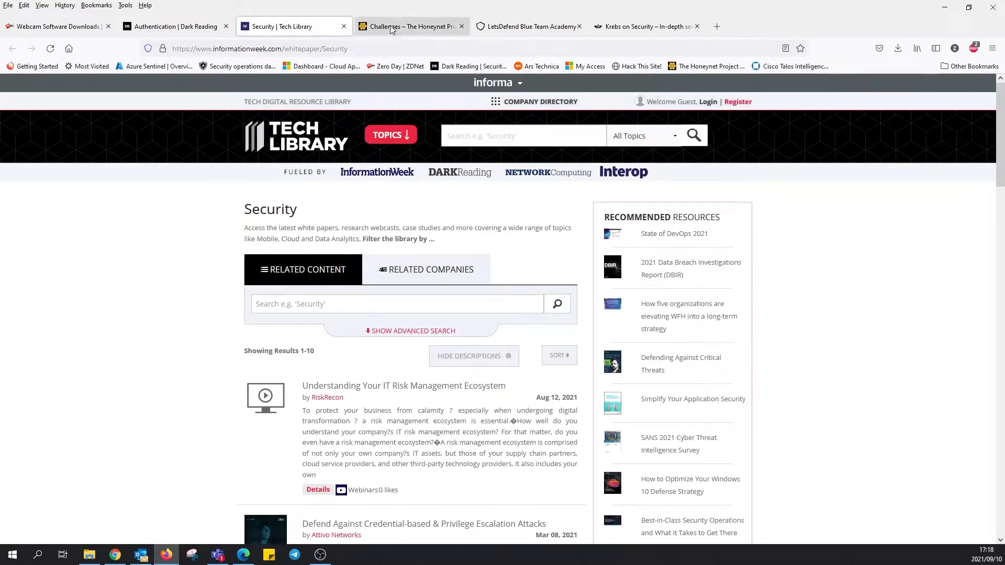
{"action": "left_click", "coordinate": [411, 26]}
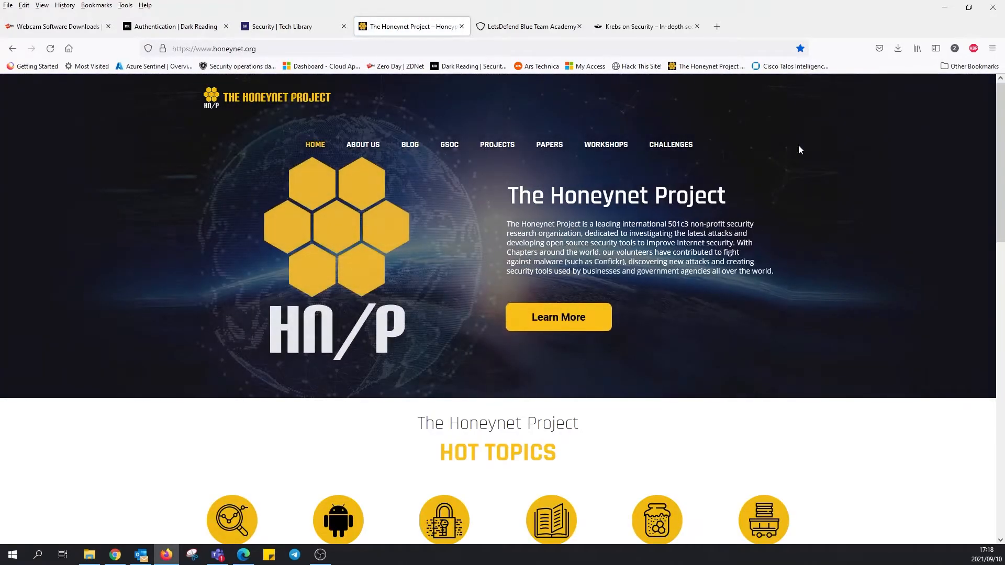
{"action": "mouse_move", "coordinate": [780, 210]}
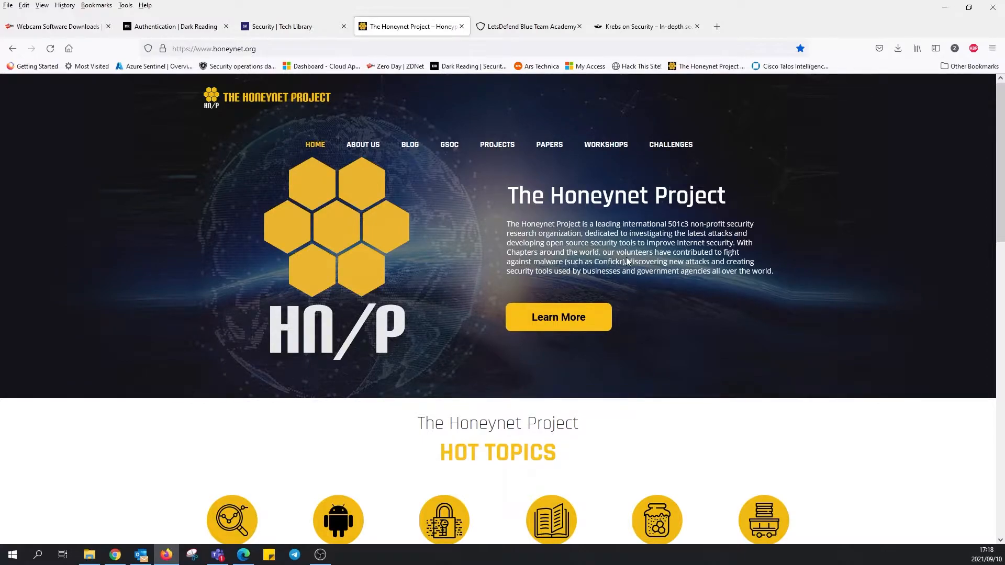
{"action": "mouse_move", "coordinate": [743, 244]}
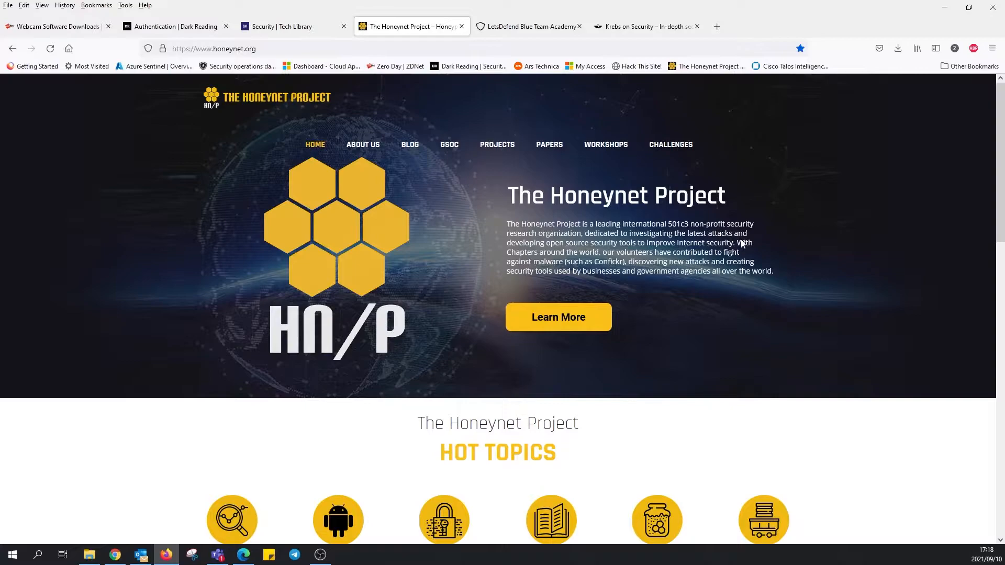
{"action": "mouse_move", "coordinate": [622, 247]}
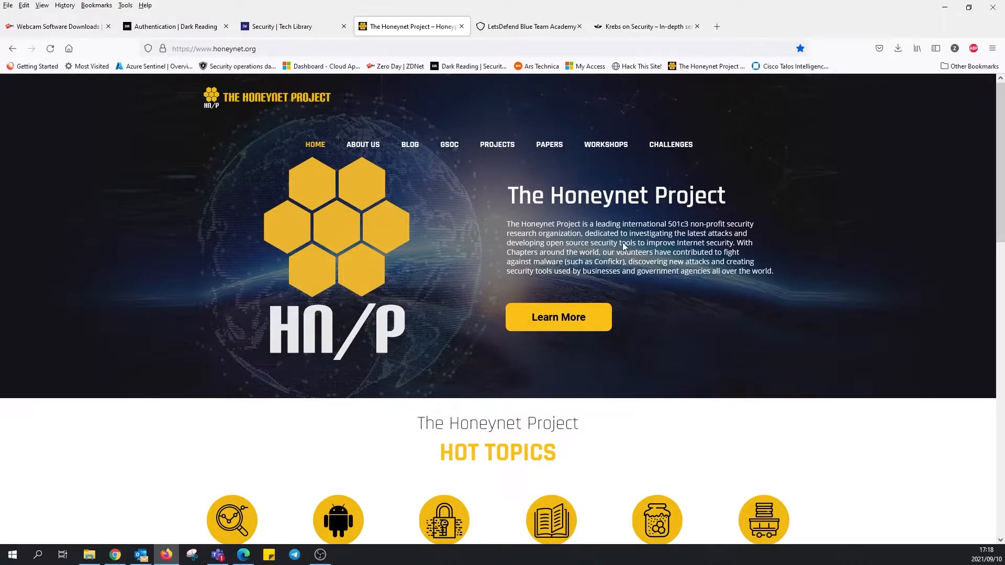
{"action": "mouse_move", "coordinate": [735, 251]}
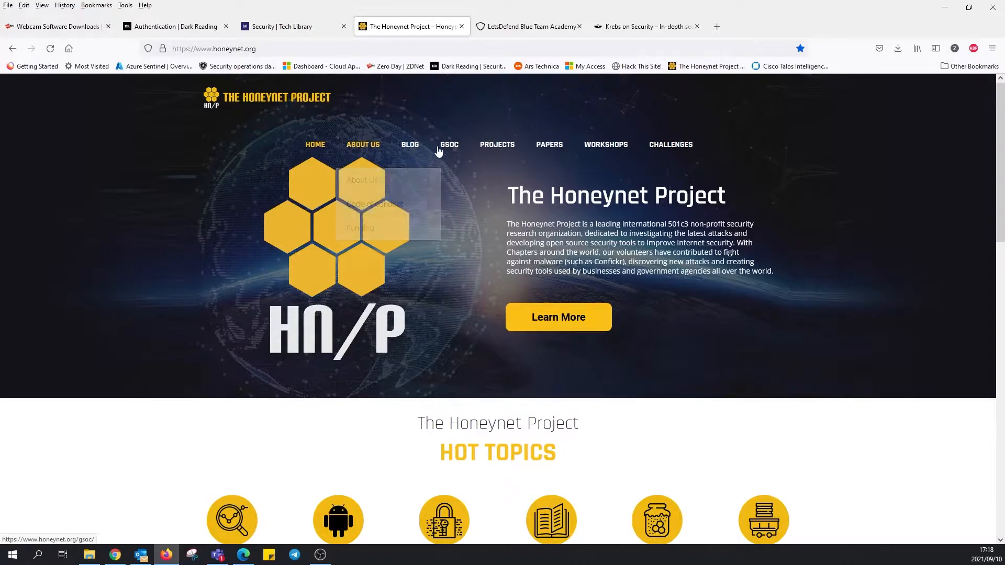
Step: Open the Honeynet Project Blog from the navigation bar
{"action": "left_click", "coordinate": [409, 145]}
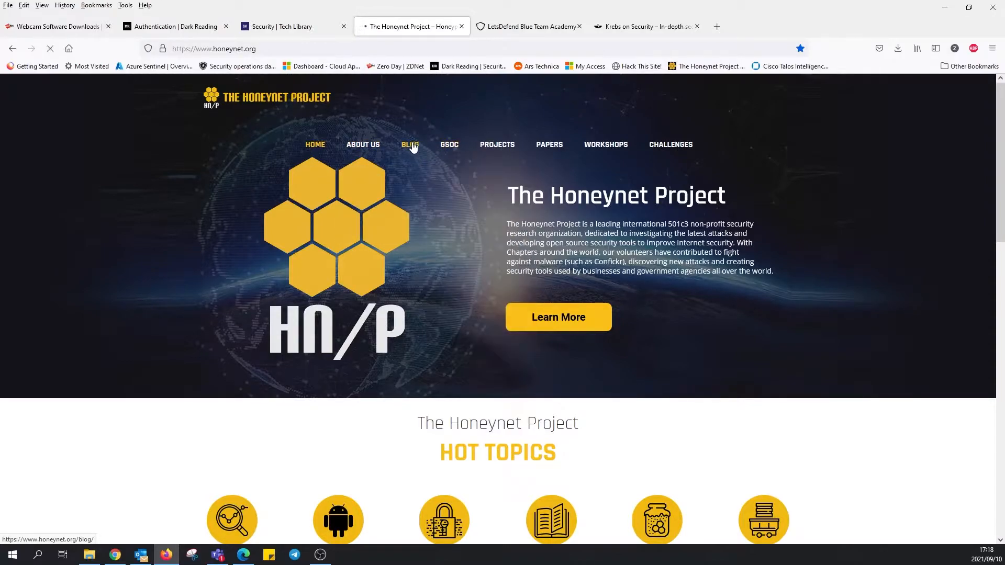
{"action": "left_click", "coordinate": [409, 144]}
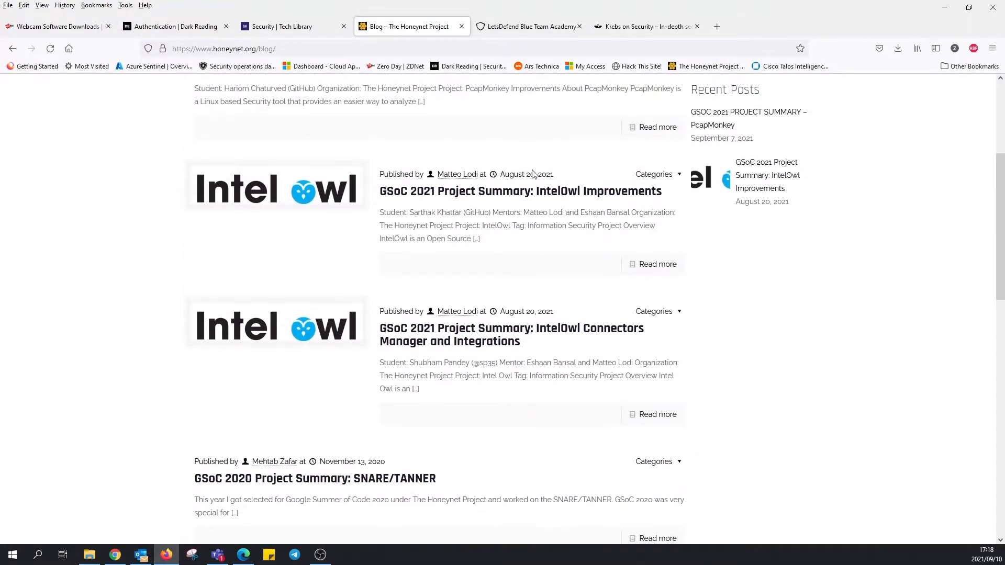
{"action": "scroll", "scroll_direction": "down", "scroll_amount": 3}
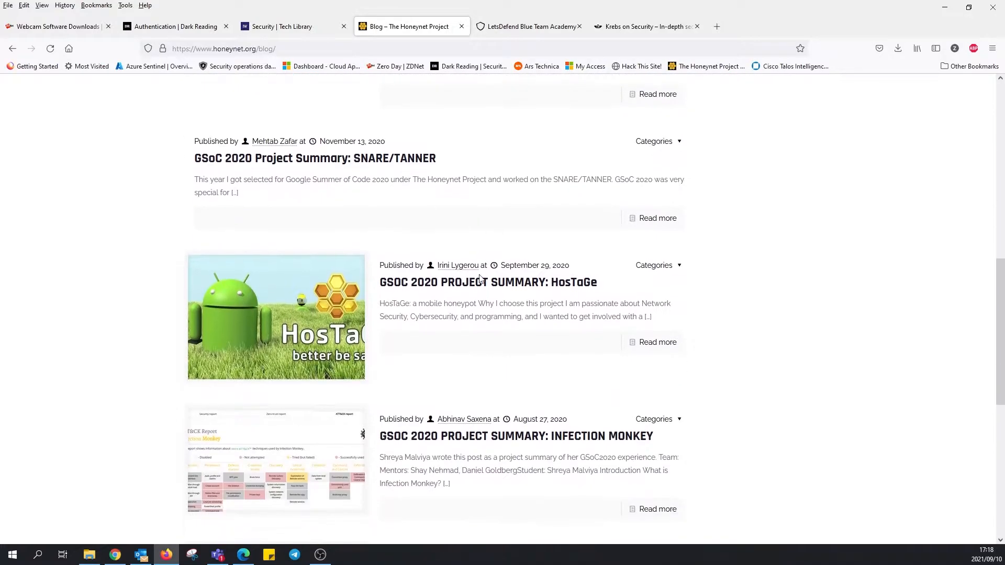
{"action": "scroll", "scroll_direction": "down", "scroll_amount": 3}
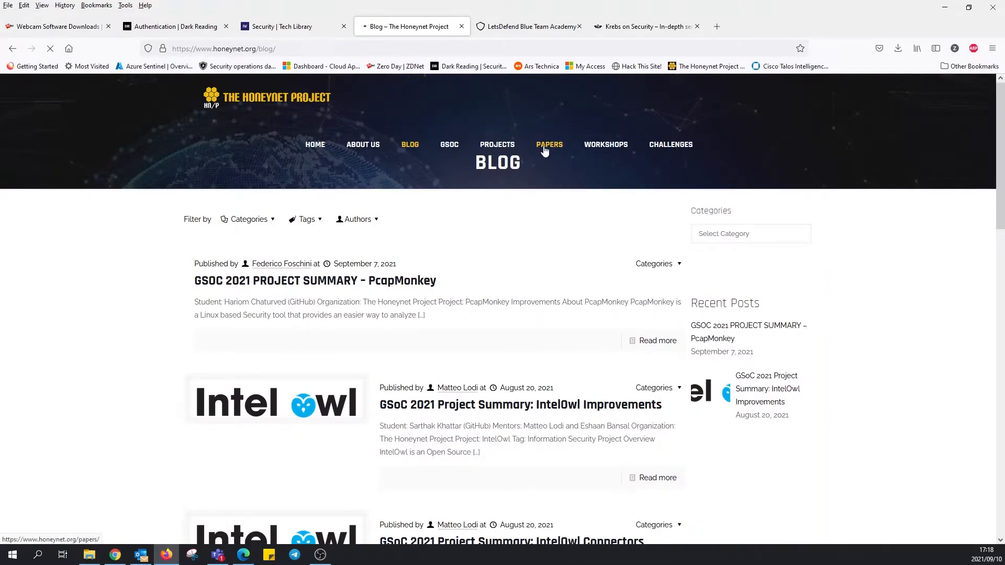
Step: Visit Honeynet Project's Papers page, then open Workshops listing 2011 Paris to 2017 Canberra
{"action": "left_click", "coordinate": [549, 145]}
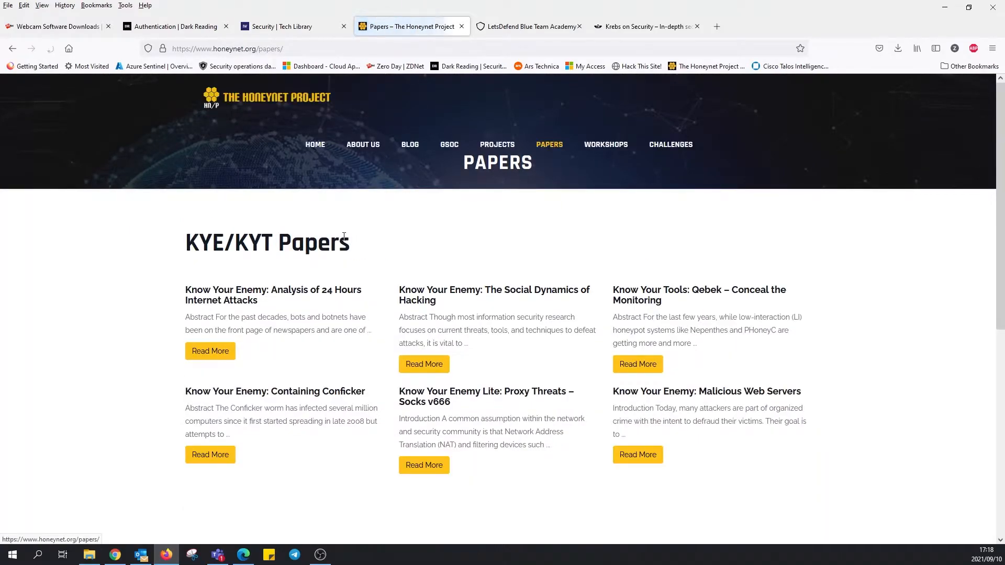
{"action": "left_click", "coordinate": [605, 144]}
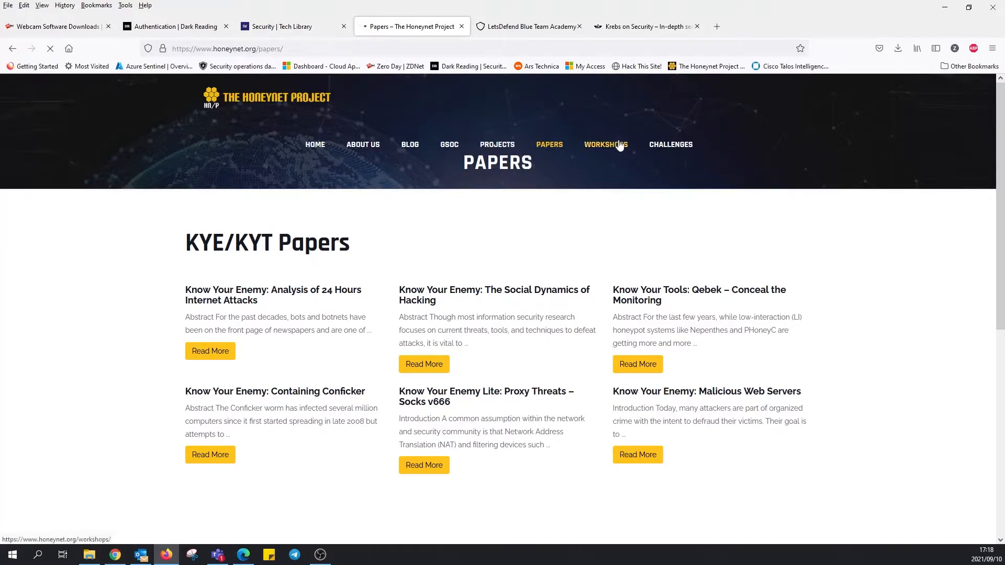
{"action": "left_click", "coordinate": [605, 145]}
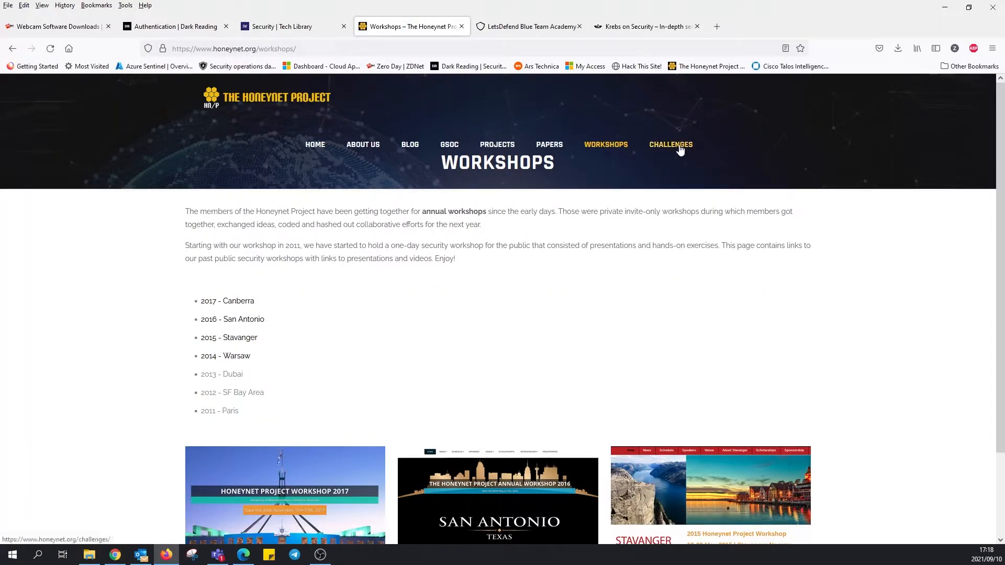
Step: Open the Honeynet Challenges page, skim the past challenges, and return to the top
{"action": "left_click", "coordinate": [670, 145]}
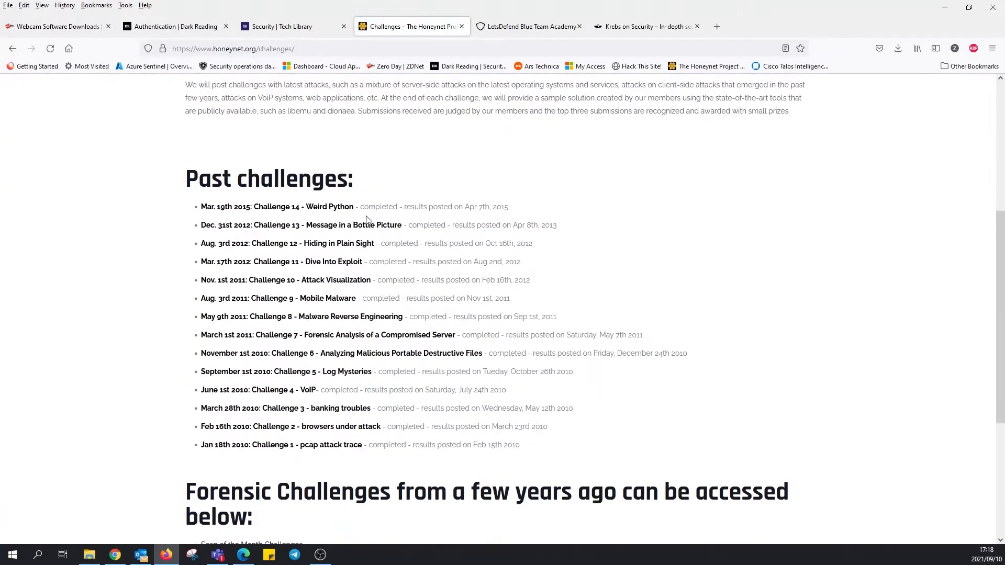
{"action": "scroll", "scroll_direction": "down", "scroll_amount": 3}
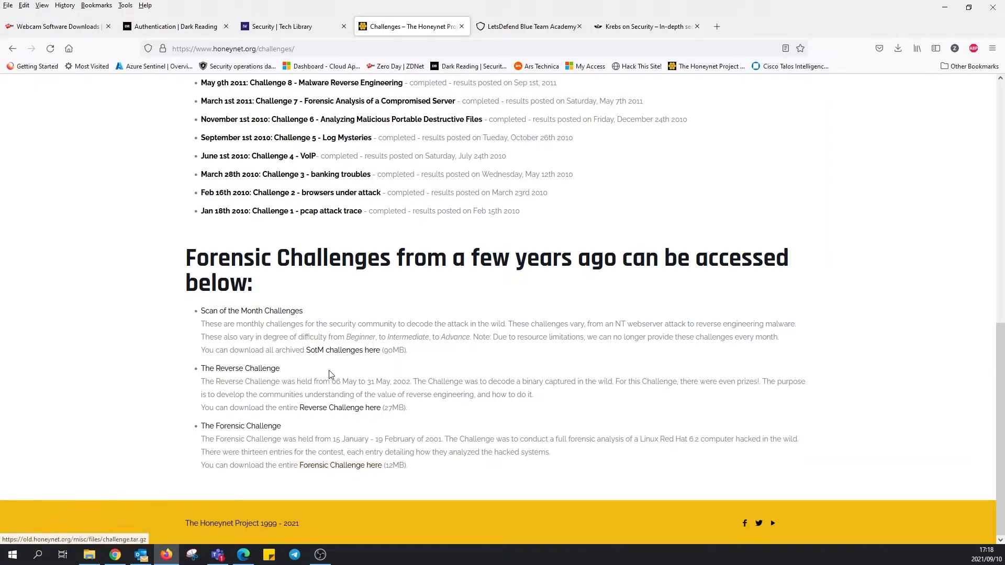
{"action": "scroll", "scroll_direction": "up", "scroll_amount": 3}
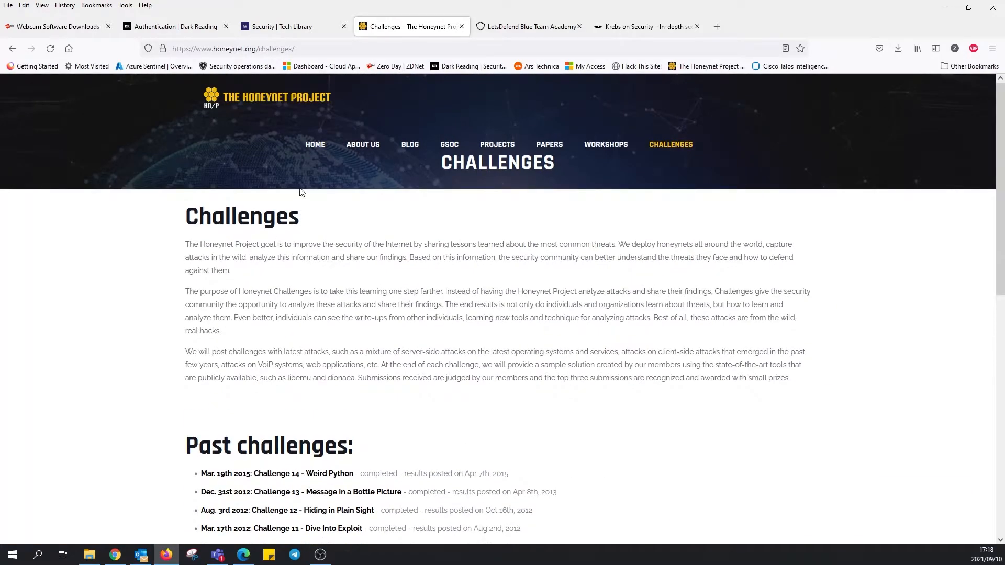
{"action": "mouse_move", "coordinate": [391, 117]}
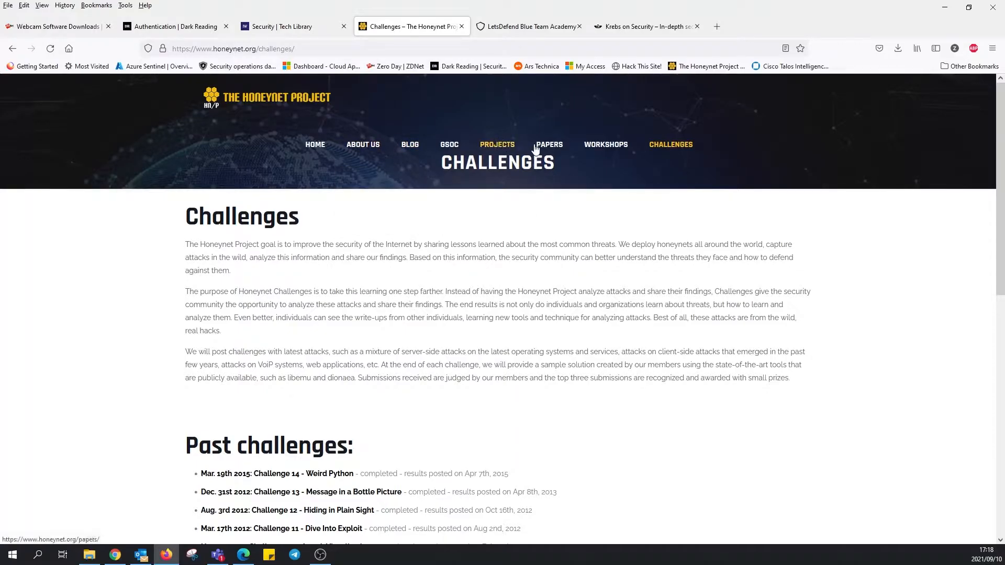
Step: Switch to the LetsDefend Blue Team Academy tab and scroll the course list to Malware Analysis
{"action": "left_click", "coordinate": [527, 26]}
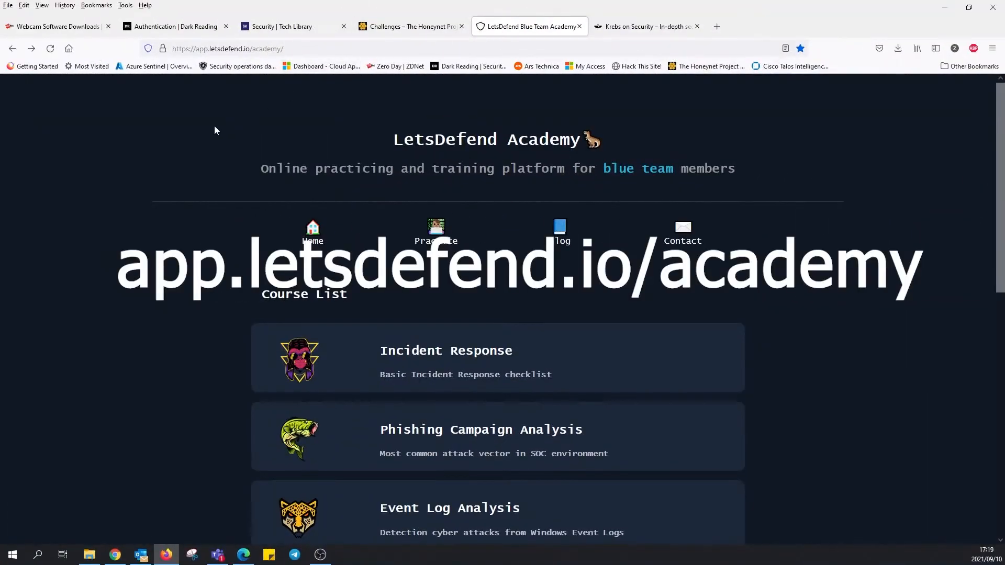
{"action": "mouse_move", "coordinate": [243, 132]}
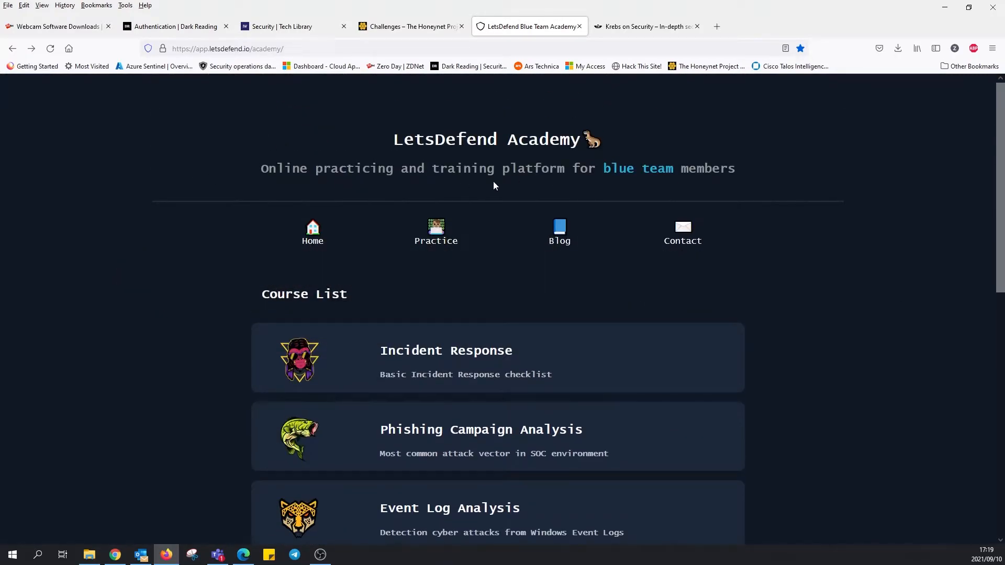
{"action": "mouse_move", "coordinate": [275, 186]}
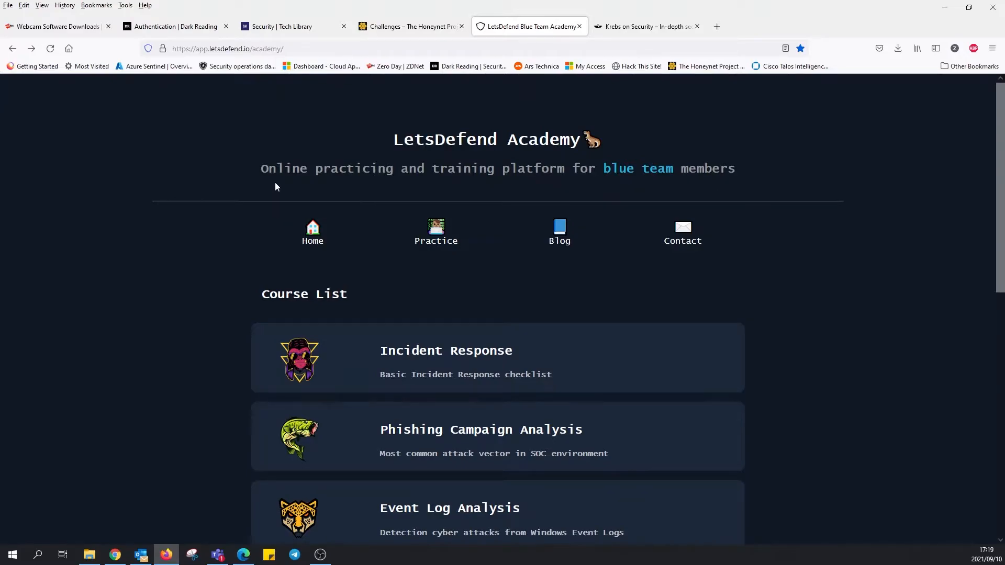
{"action": "mouse_move", "coordinate": [171, 202]}
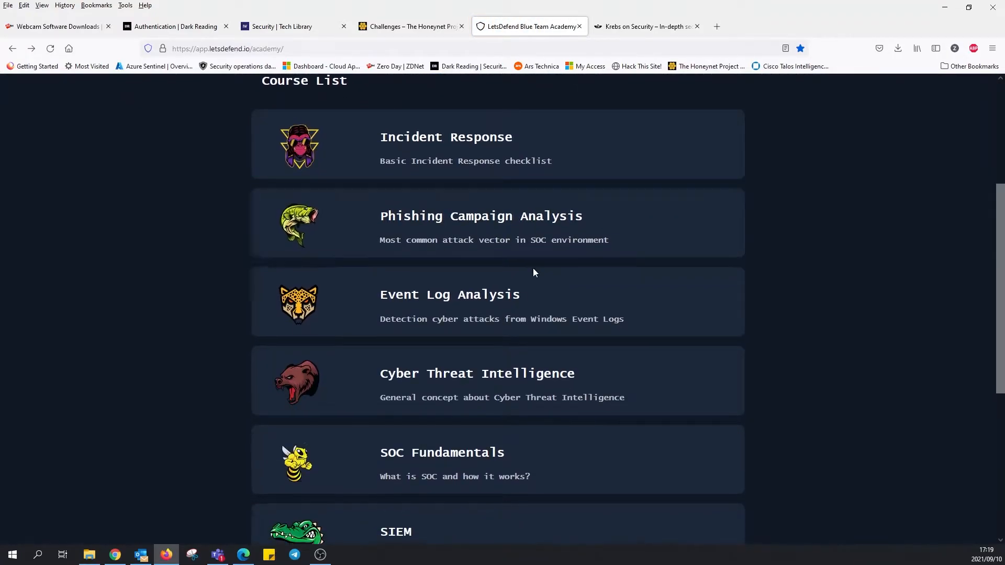
{"action": "scroll", "scroll_direction": "down", "scroll_amount": 3}
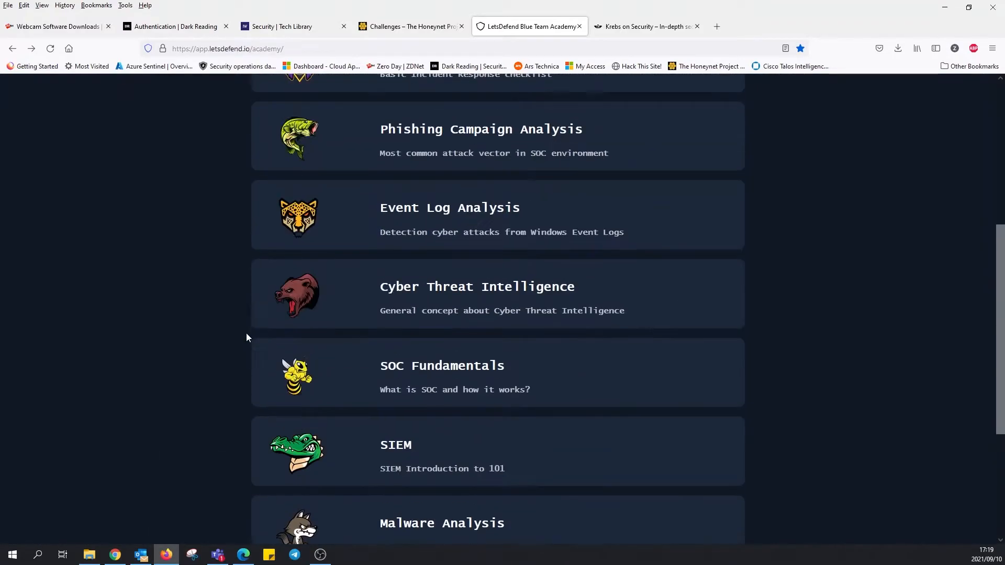
{"action": "scroll", "scroll_direction": "down", "scroll_amount": 3}
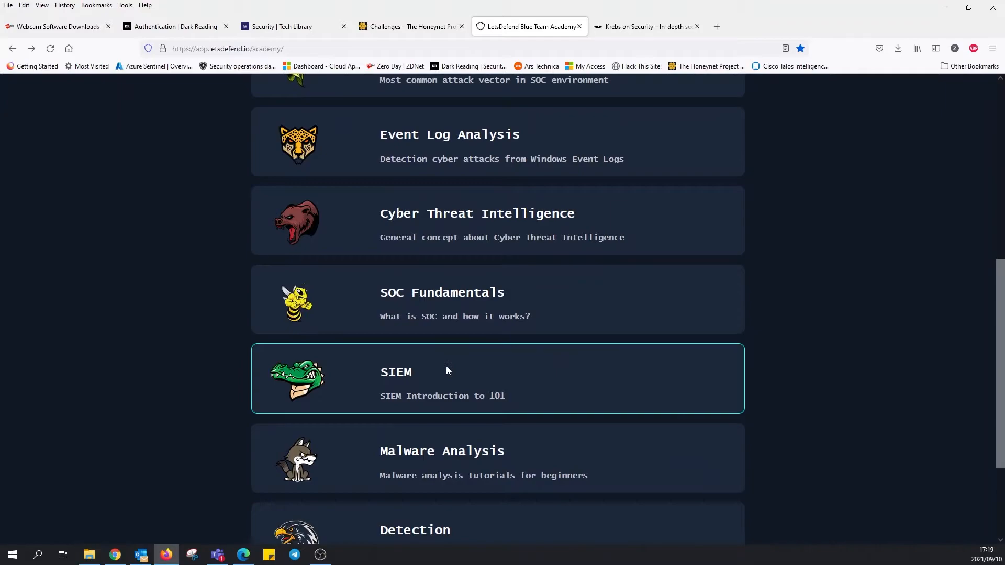
Step: Read the SIEM and Log Collection lesson through Syslog, close the login tab, then open the LetsDefend blog
{"action": "left_click", "coordinate": [396, 371]}
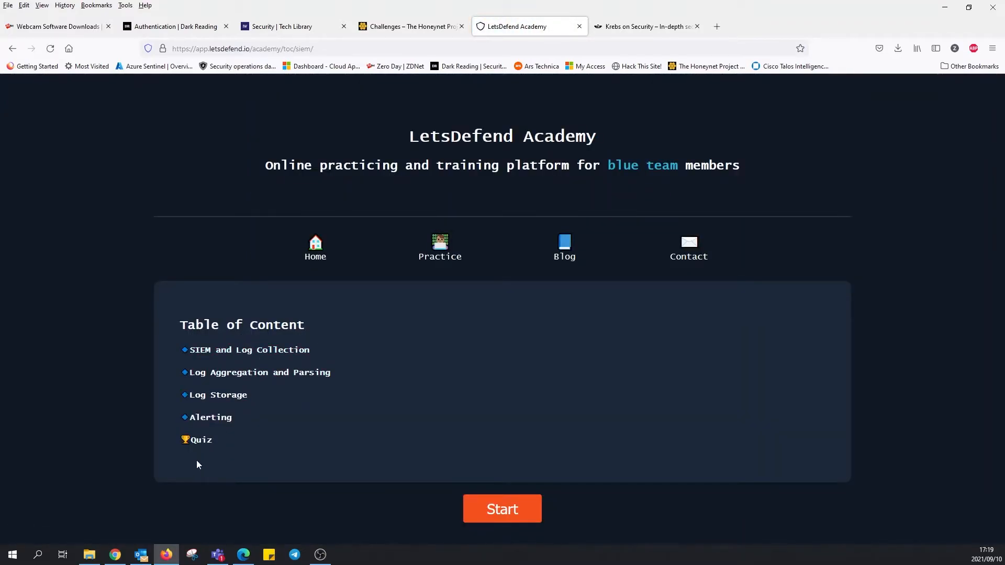
{"action": "left_click", "coordinate": [502, 509]}
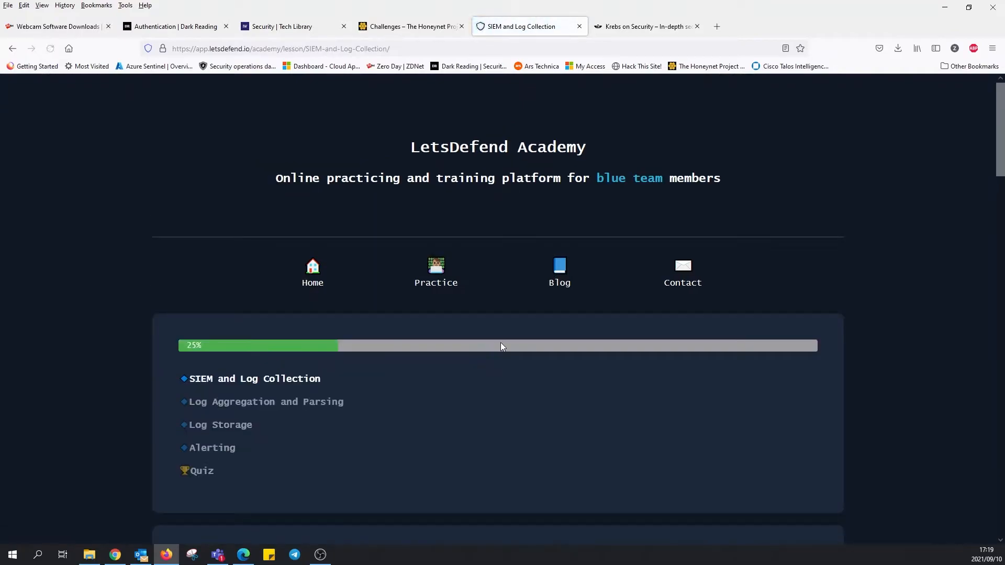
{"action": "scroll", "scroll_direction": "down", "scroll_amount": 3}
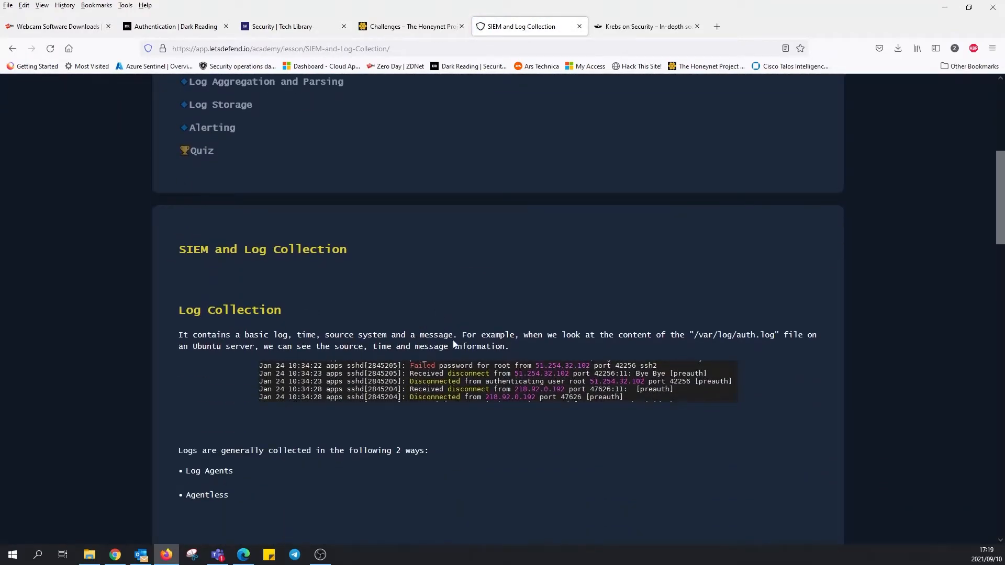
{"action": "scroll", "scroll_direction": "down", "scroll_amount": 3}
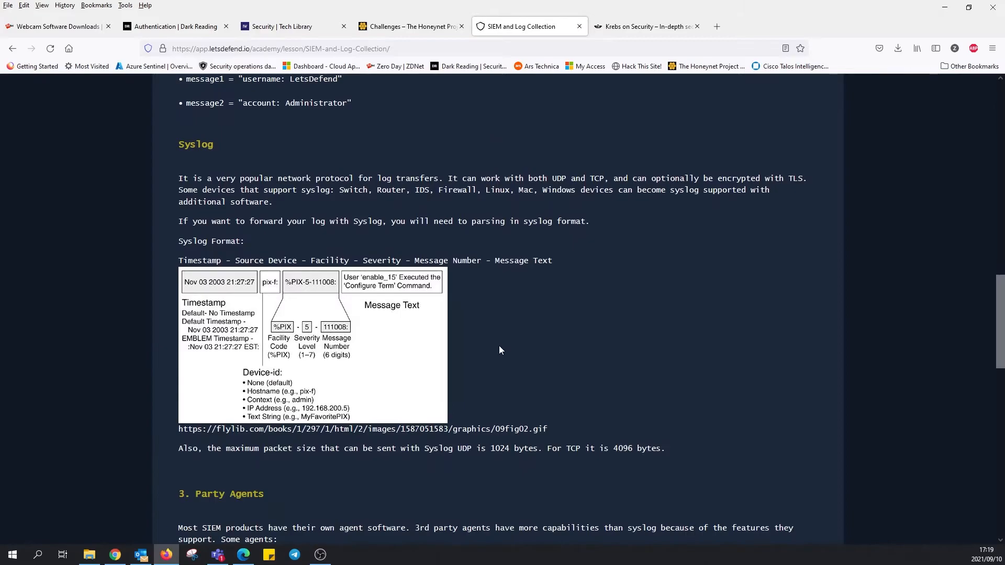
{"action": "scroll", "scroll_direction": "down", "scroll_amount": 3}
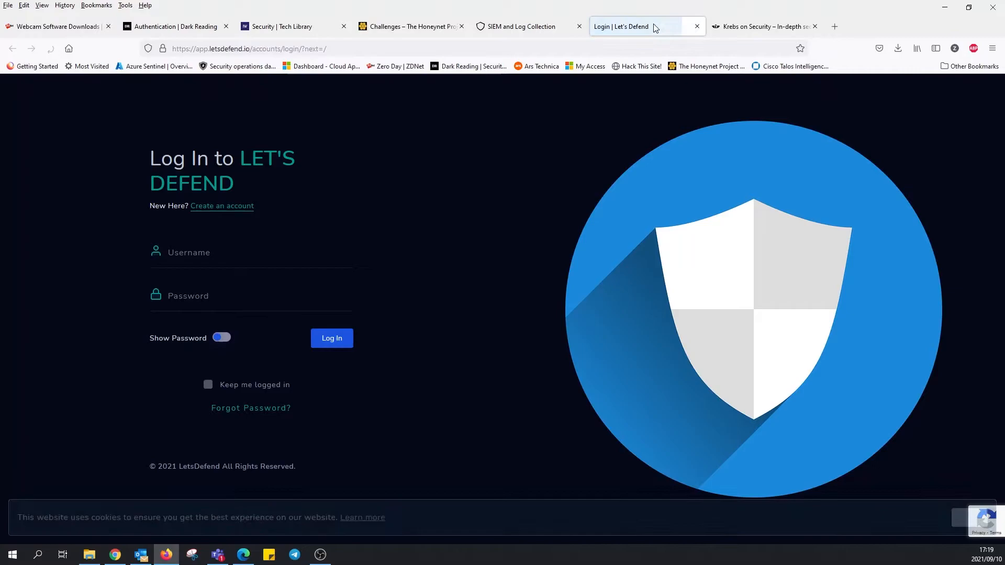
{"action": "left_click", "coordinate": [517, 26]}
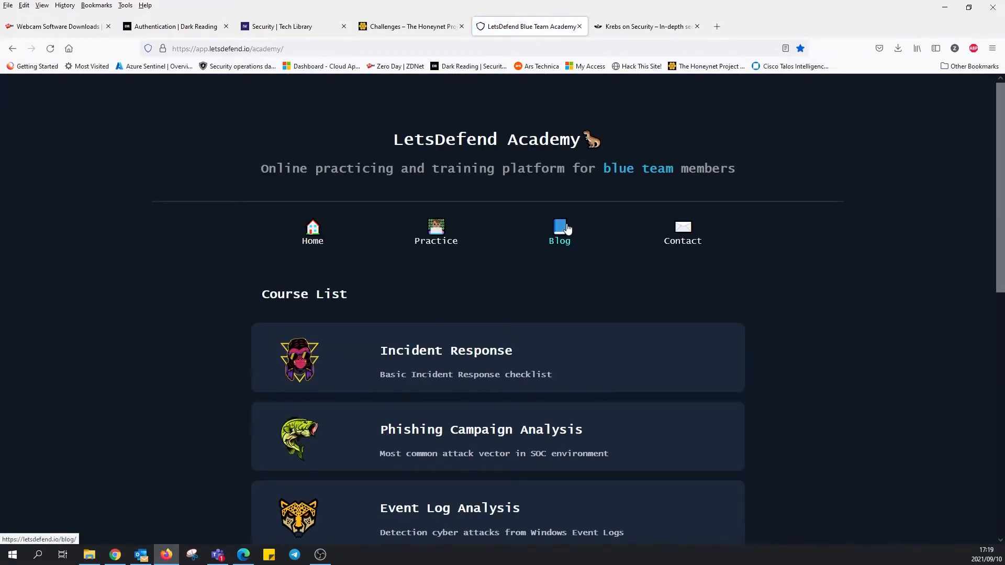
{"action": "left_click", "coordinate": [559, 231]}
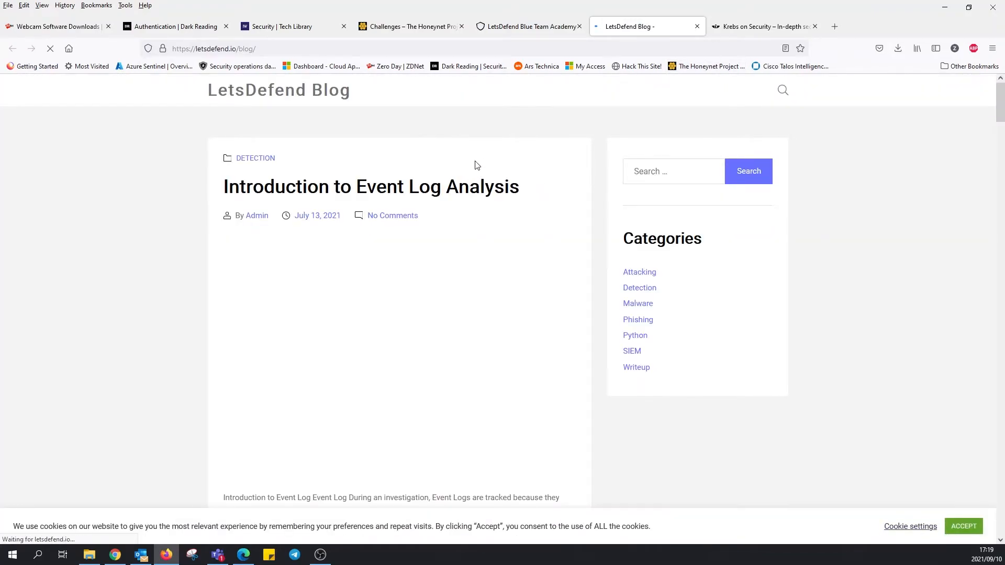
{"action": "scroll", "scroll_direction": "down", "scroll_amount": 3}
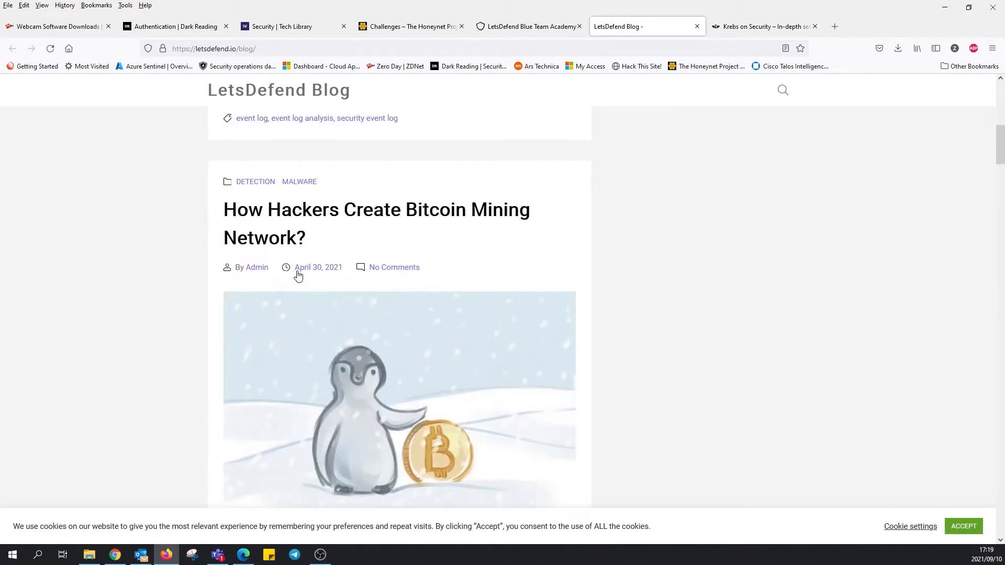
{"action": "mouse_move", "coordinate": [485, 229]}
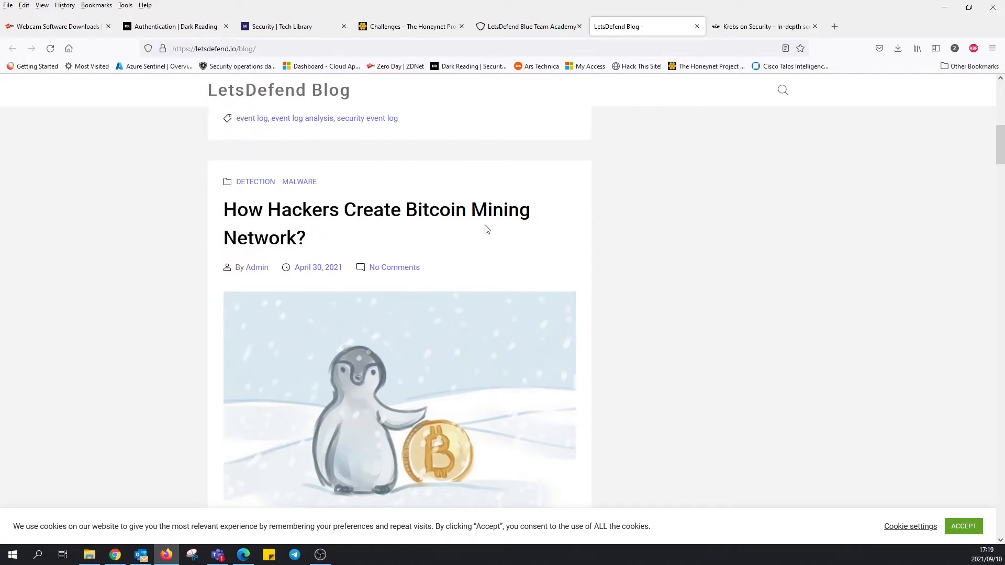
{"action": "scroll", "scroll_direction": "down", "scroll_amount": 3}
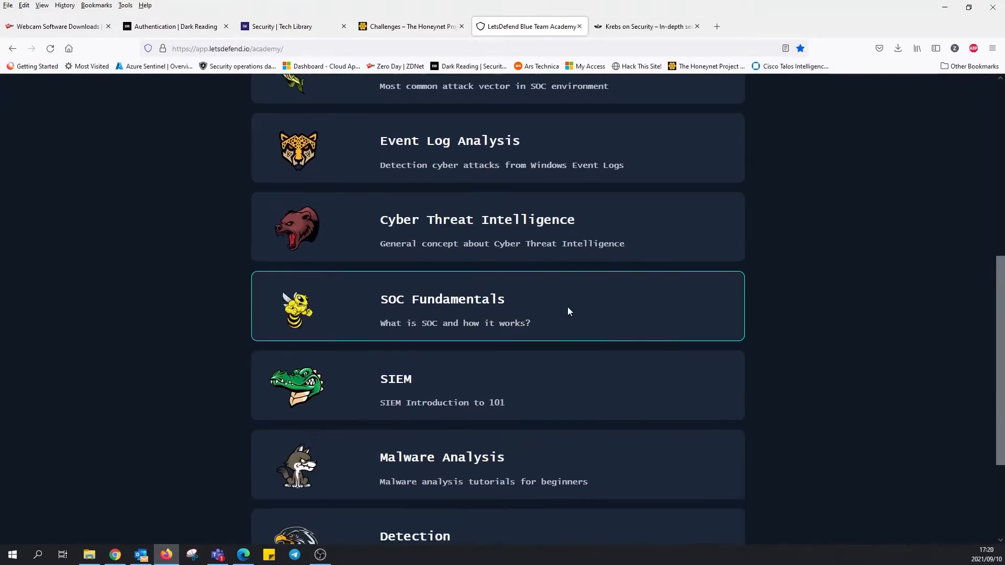
Step: Scroll up, then switch to the Krebs on Security tab showing the Windows zero-day story
{"action": "scroll", "scroll_direction": "up", "scroll_amount": 3}
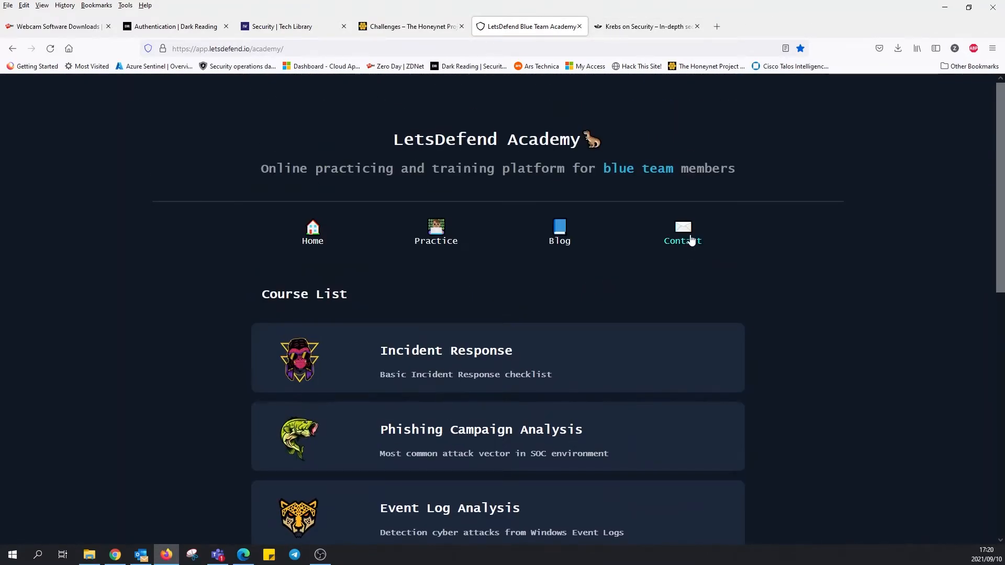
{"action": "mouse_move", "coordinate": [651, 200]}
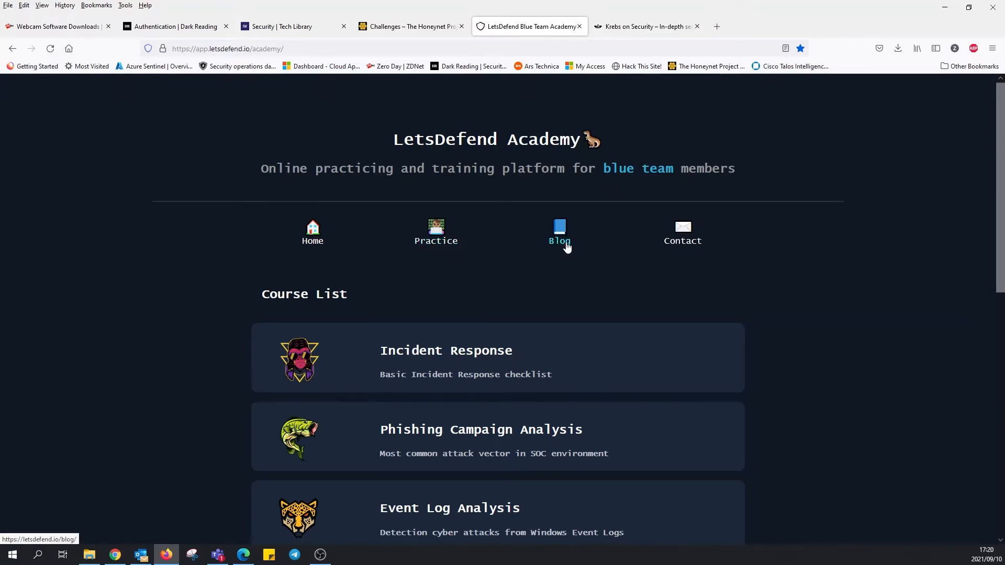
{"action": "mouse_move", "coordinate": [600, 220]}
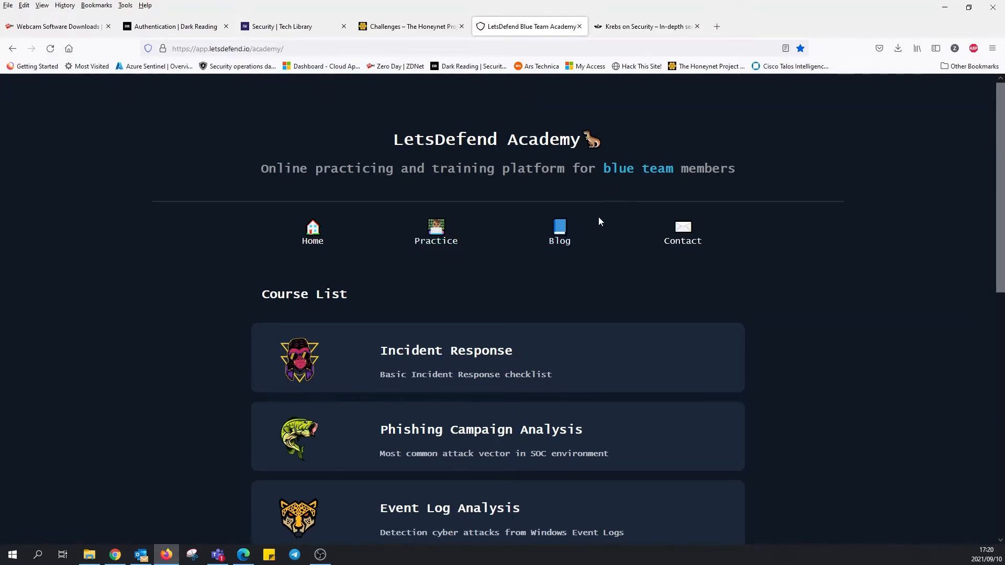
{"action": "mouse_move", "coordinate": [715, 184]}
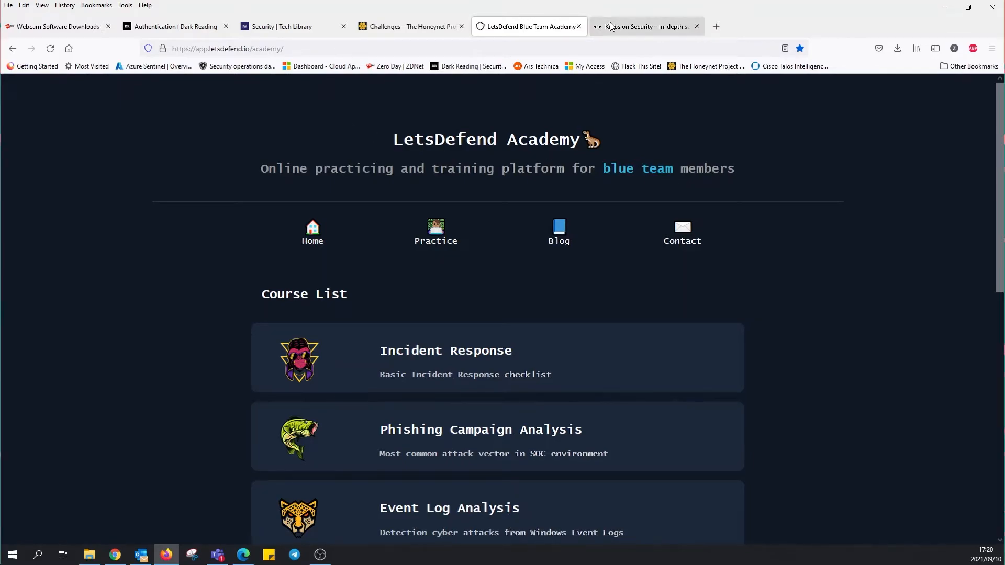
{"action": "left_click", "coordinate": [644, 26]}
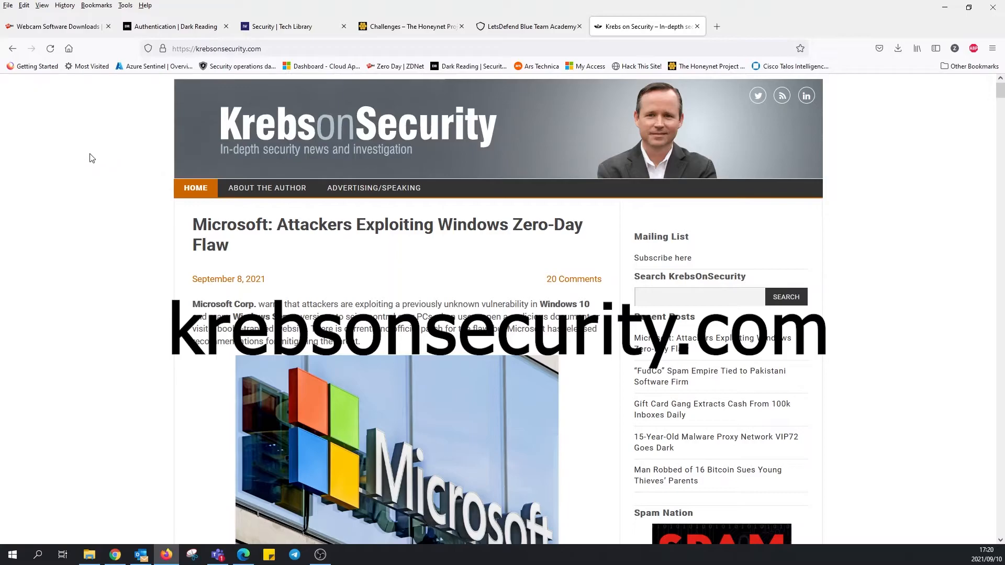
{"action": "mouse_move", "coordinate": [806, 201]}
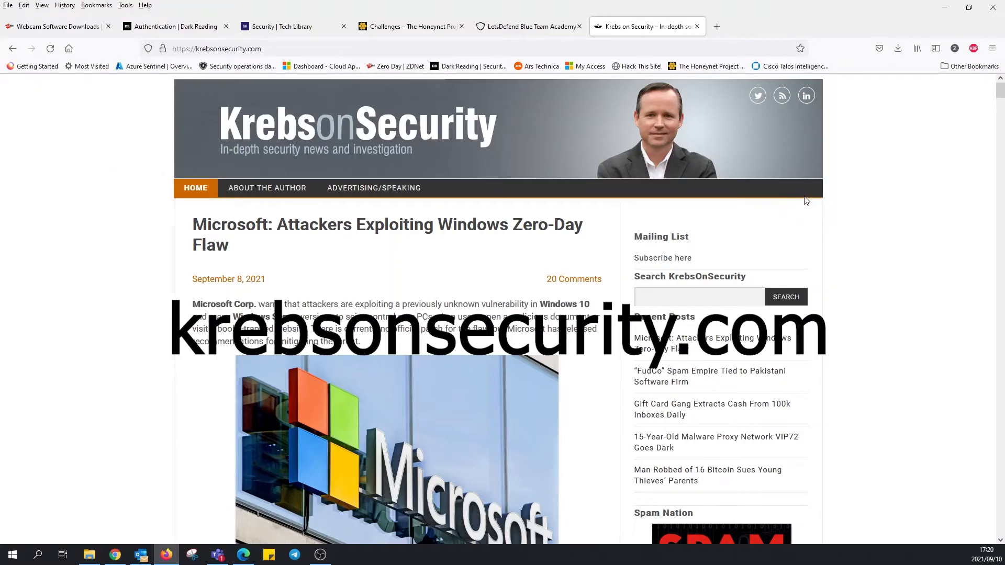
{"action": "scroll", "scroll_direction": "down", "scroll_amount": 3}
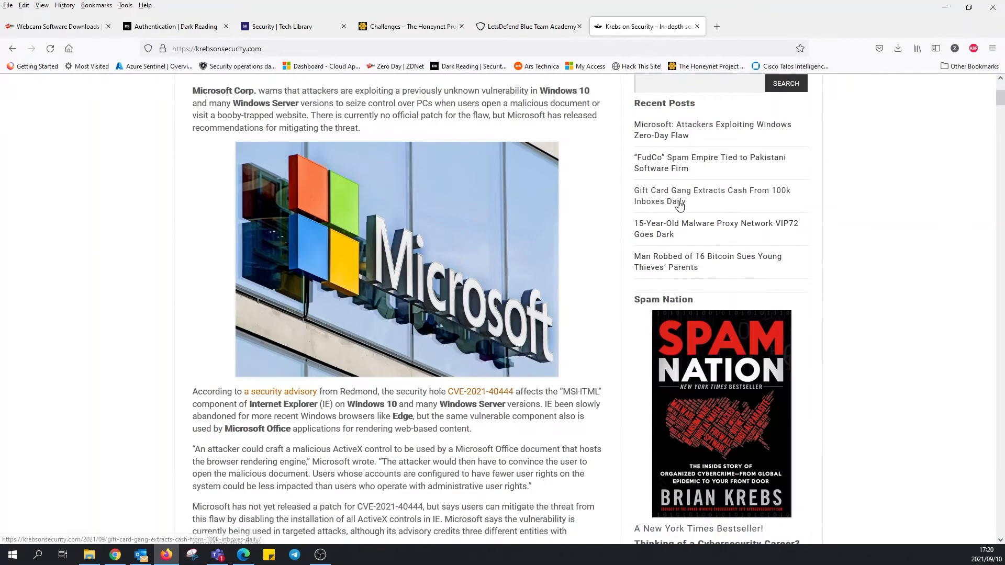
{"action": "scroll", "scroll_direction": "down", "scroll_amount": 3}
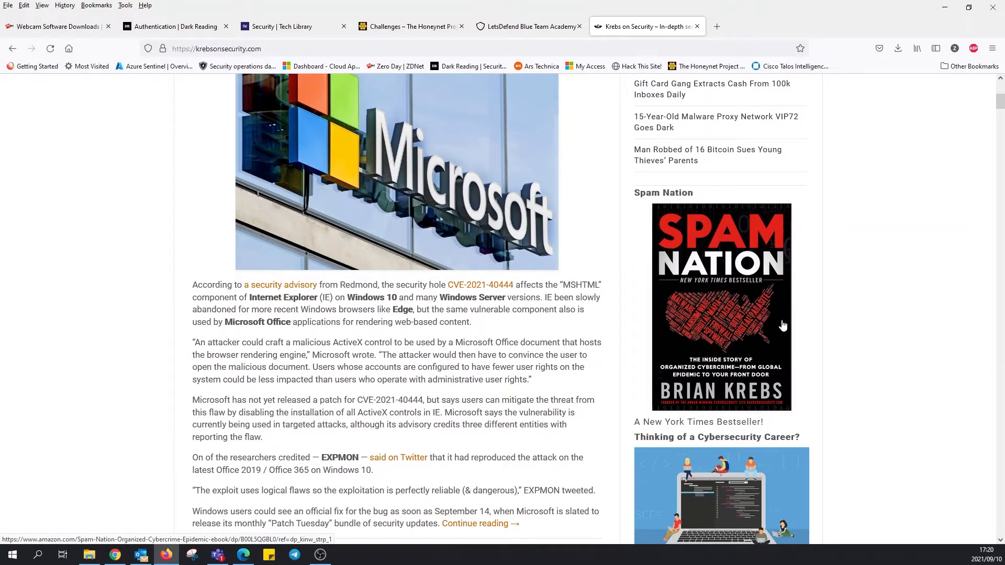
{"action": "mouse_move", "coordinate": [829, 292]}
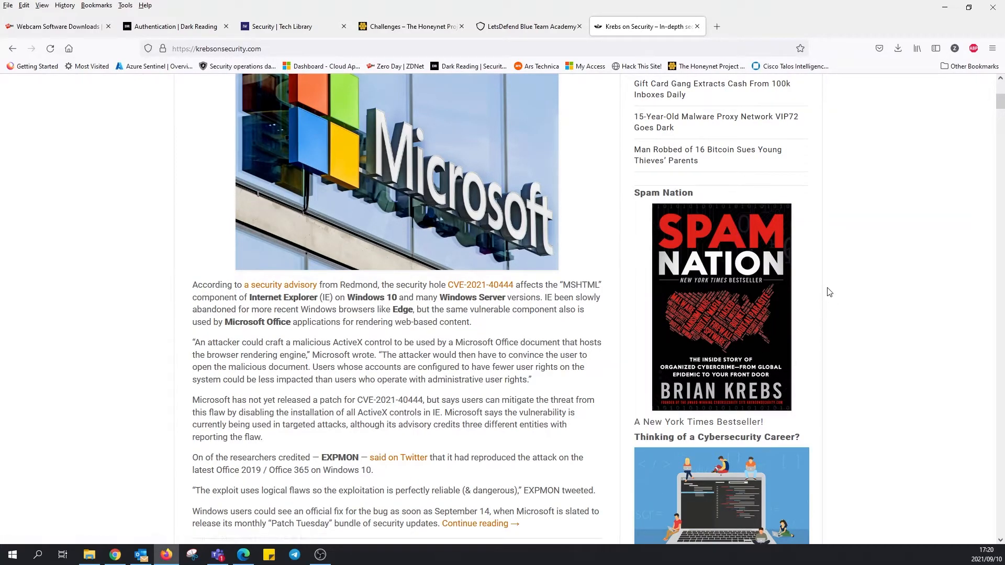
{"action": "mouse_move", "coordinate": [760, 294]}
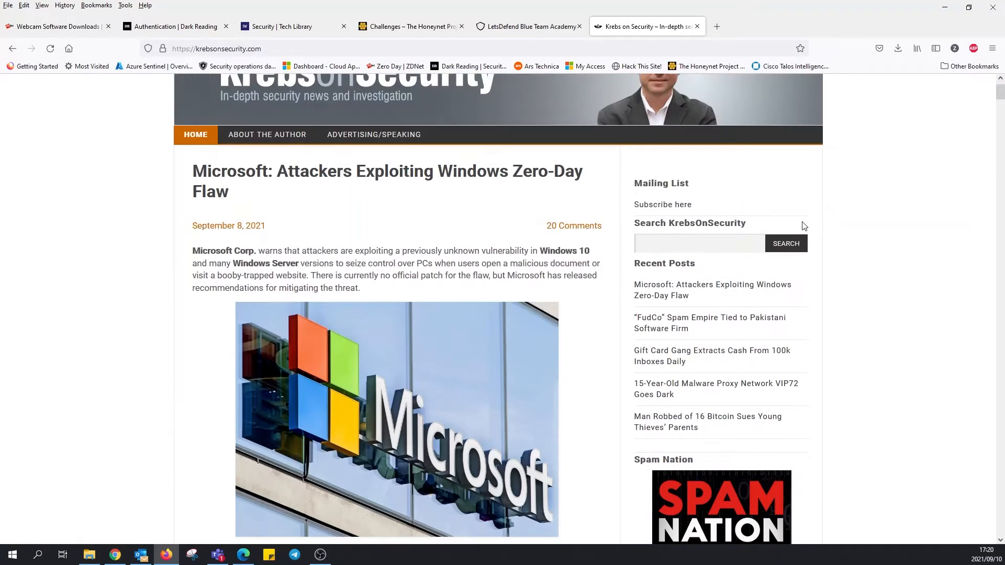
{"action": "scroll", "scroll_direction": "down", "scroll_amount": 3}
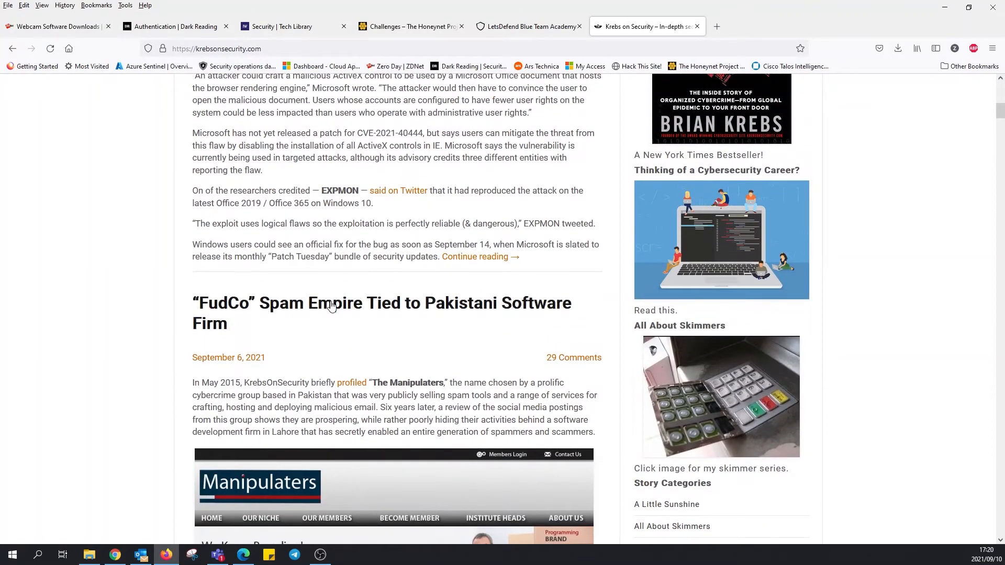
{"action": "mouse_move", "coordinate": [538, 321]}
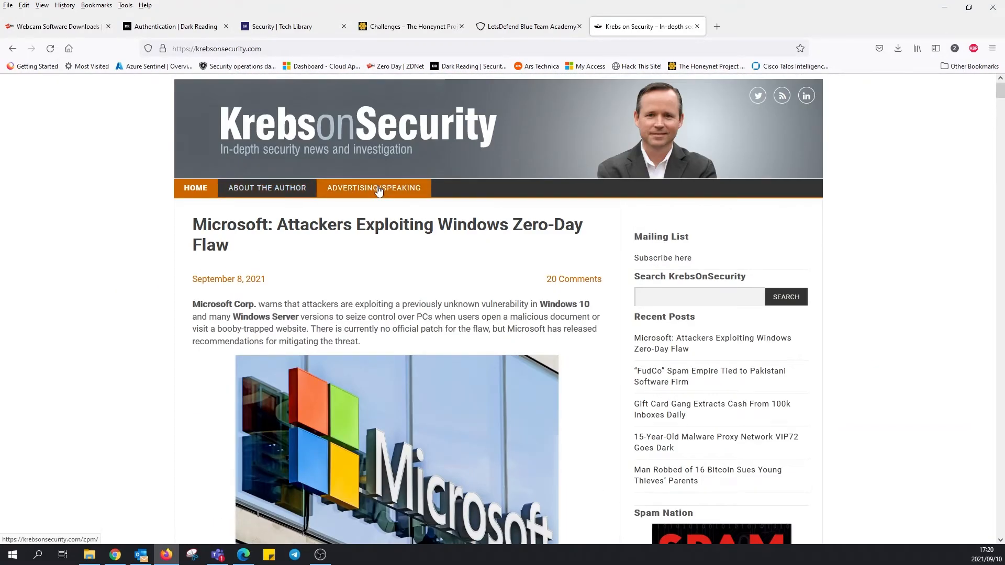
{"action": "left_click", "coordinate": [374, 188]}
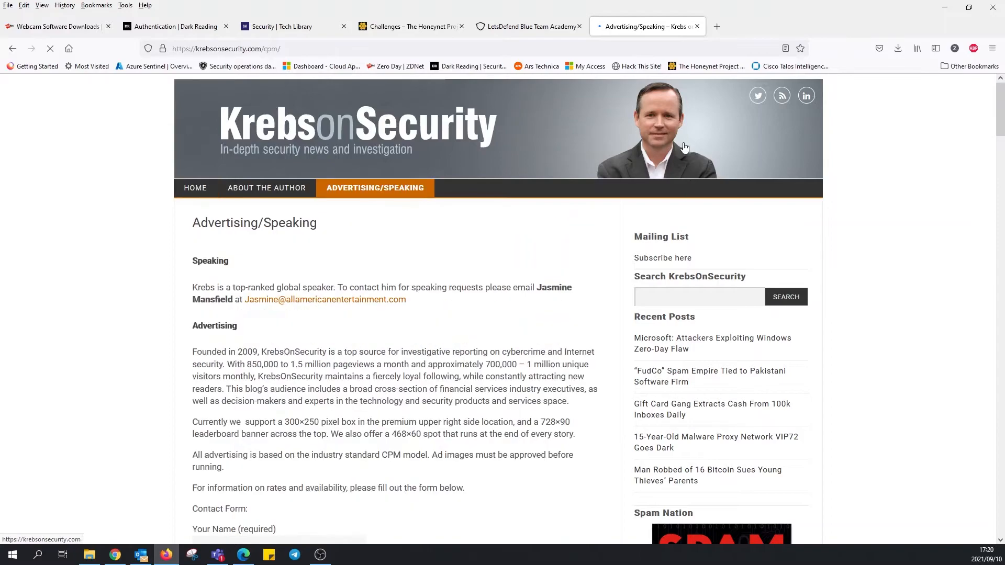
{"action": "scroll", "scroll_direction": "down", "scroll_amount": 3}
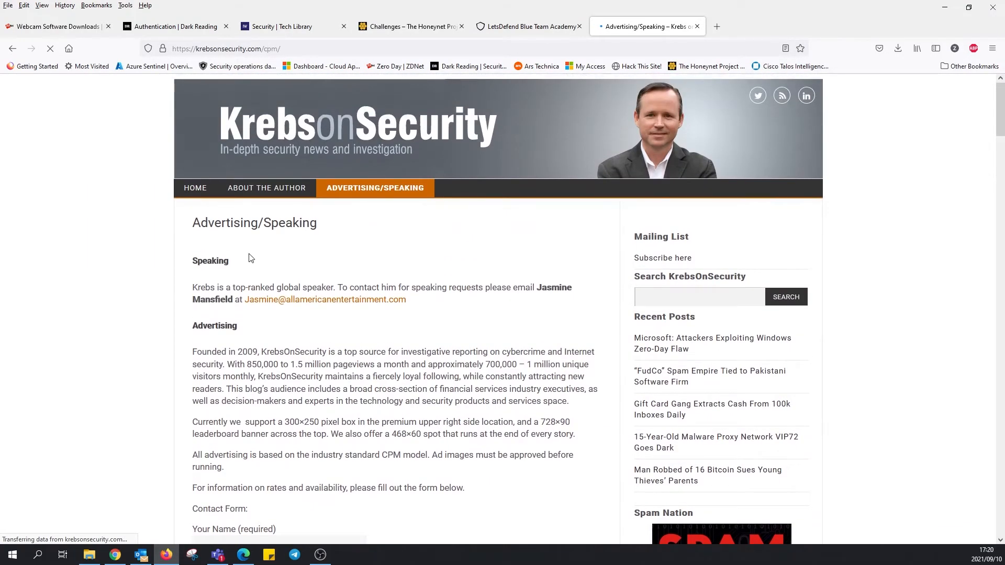
{"action": "scroll", "scroll_direction": "down", "scroll_amount": 3}
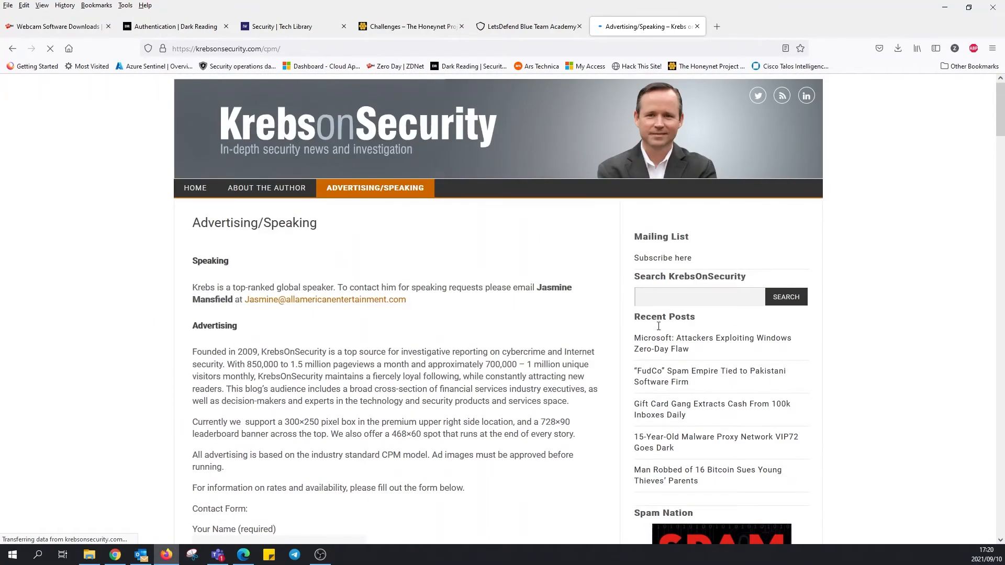
{"action": "mouse_move", "coordinate": [266, 188]}
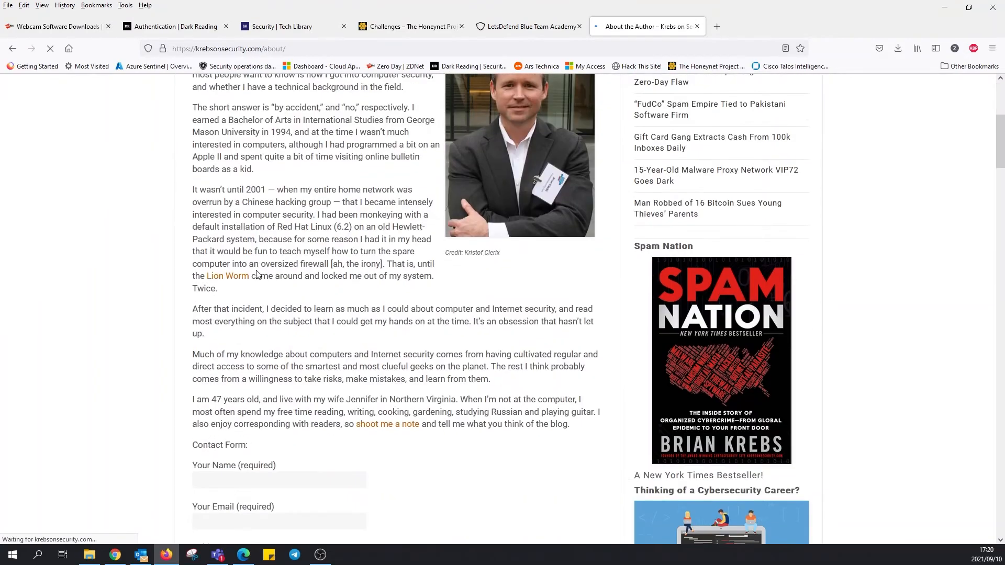
{"action": "scroll", "scroll_direction": "up", "scroll_amount": 3}
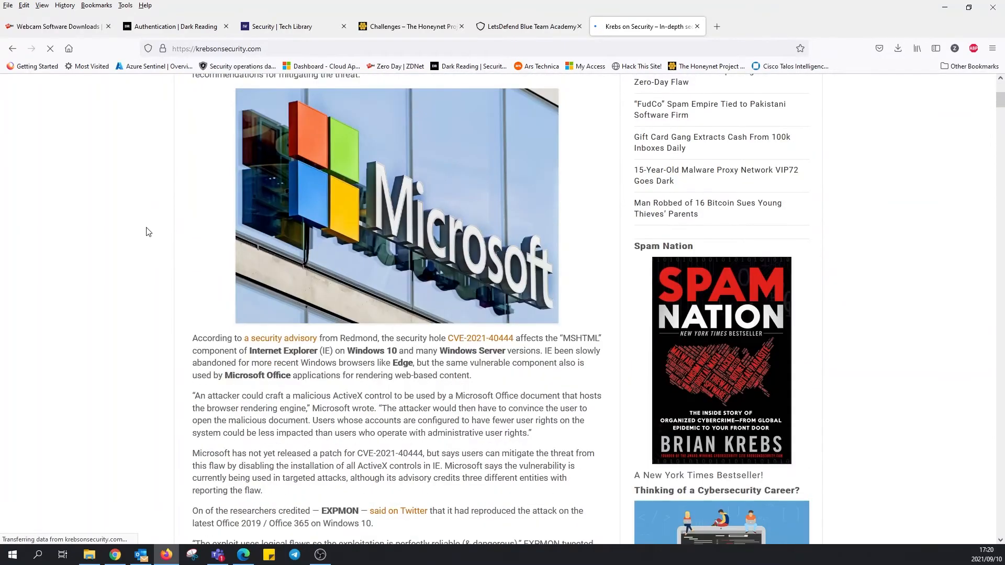
{"action": "scroll", "scroll_direction": "down", "scroll_amount": 3}
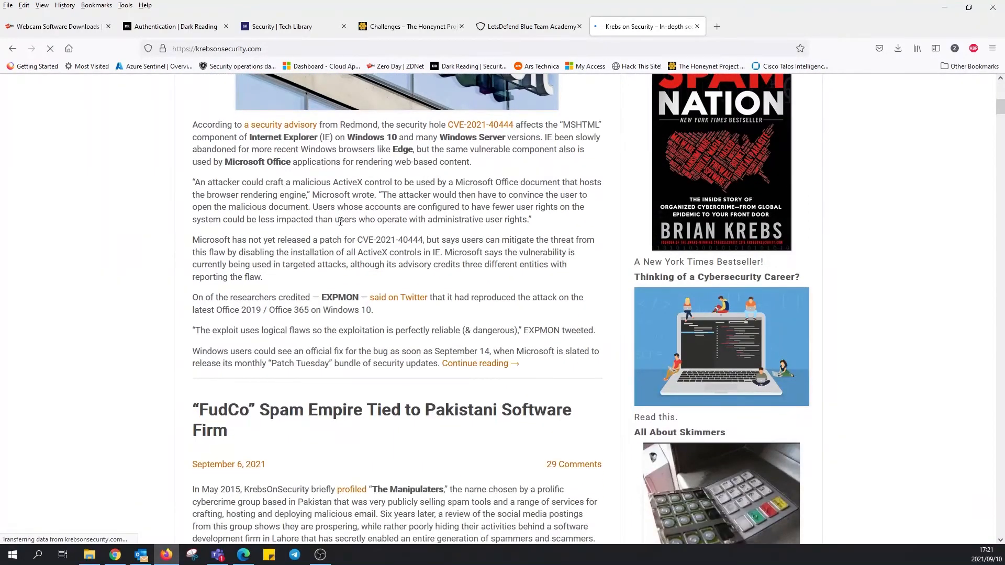
{"action": "scroll", "scroll_direction": "down", "scroll_amount": 3}
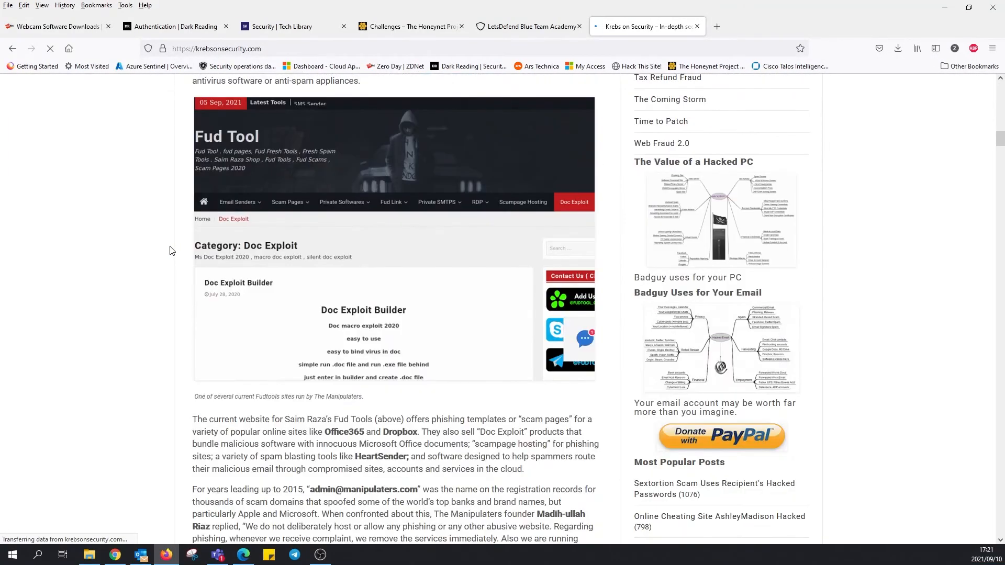
{"action": "scroll", "scroll_direction": "down", "scroll_amount": 3}
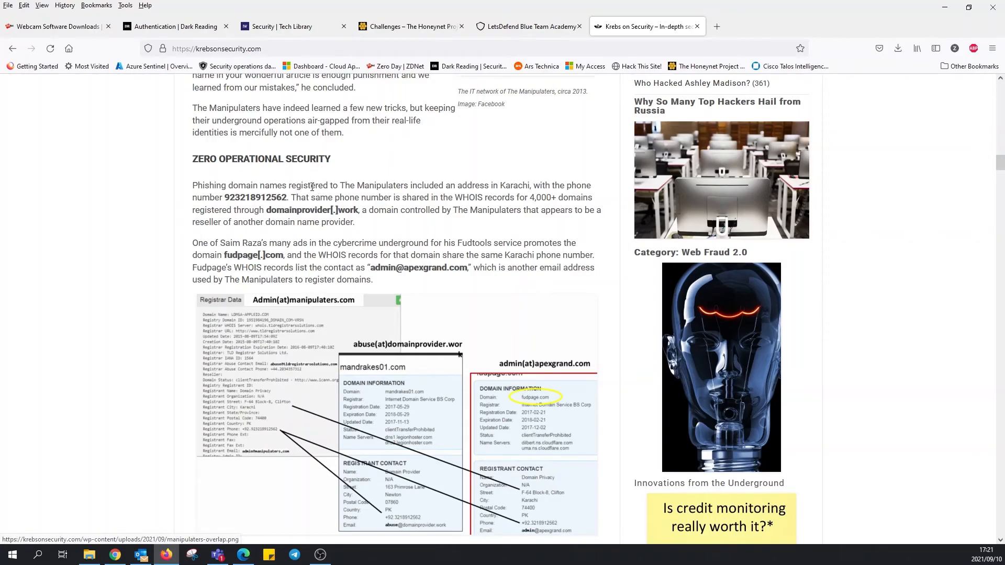
{"action": "scroll", "scroll_direction": "down", "scroll_amount": 3}
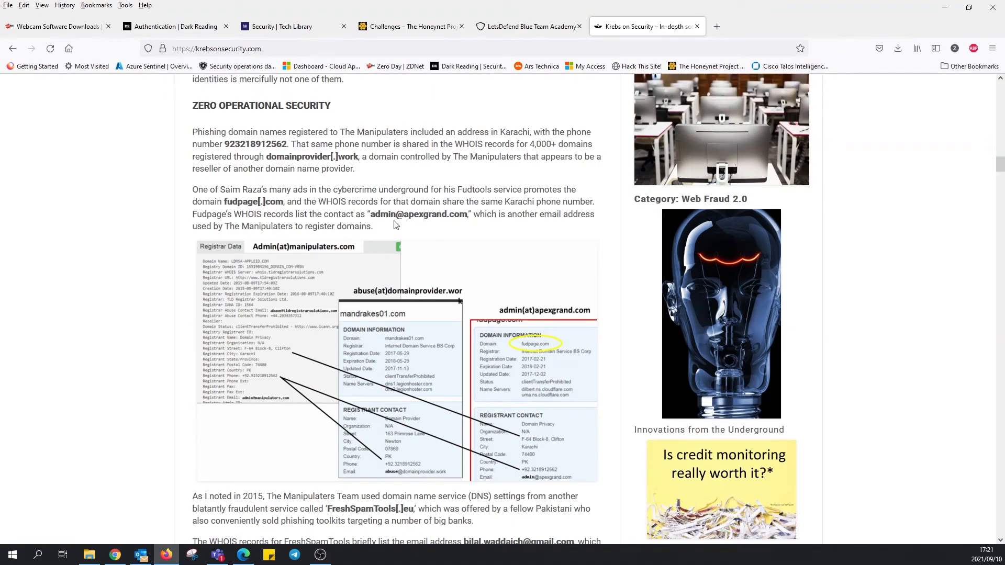
{"action": "mouse_move", "coordinate": [415, 214]}
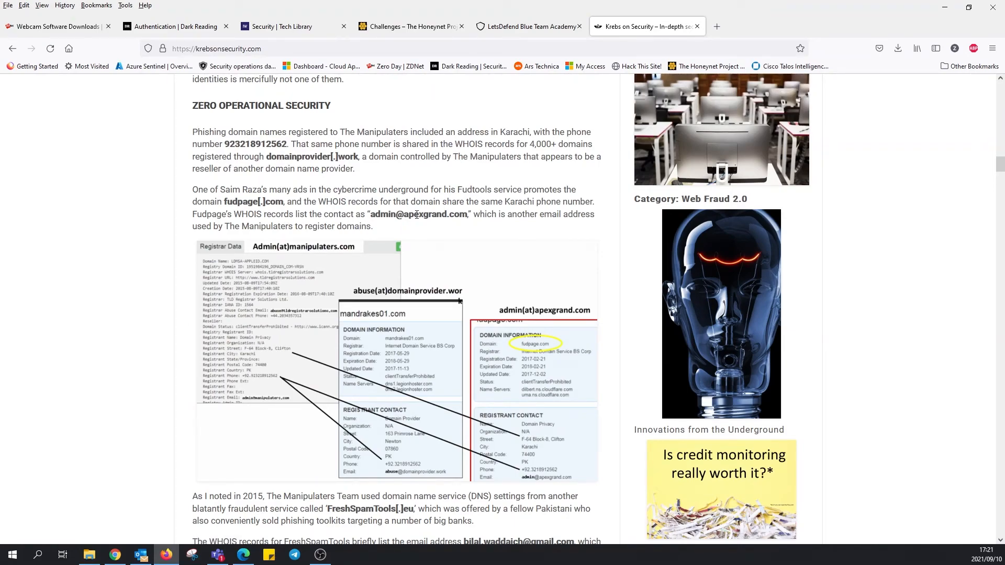